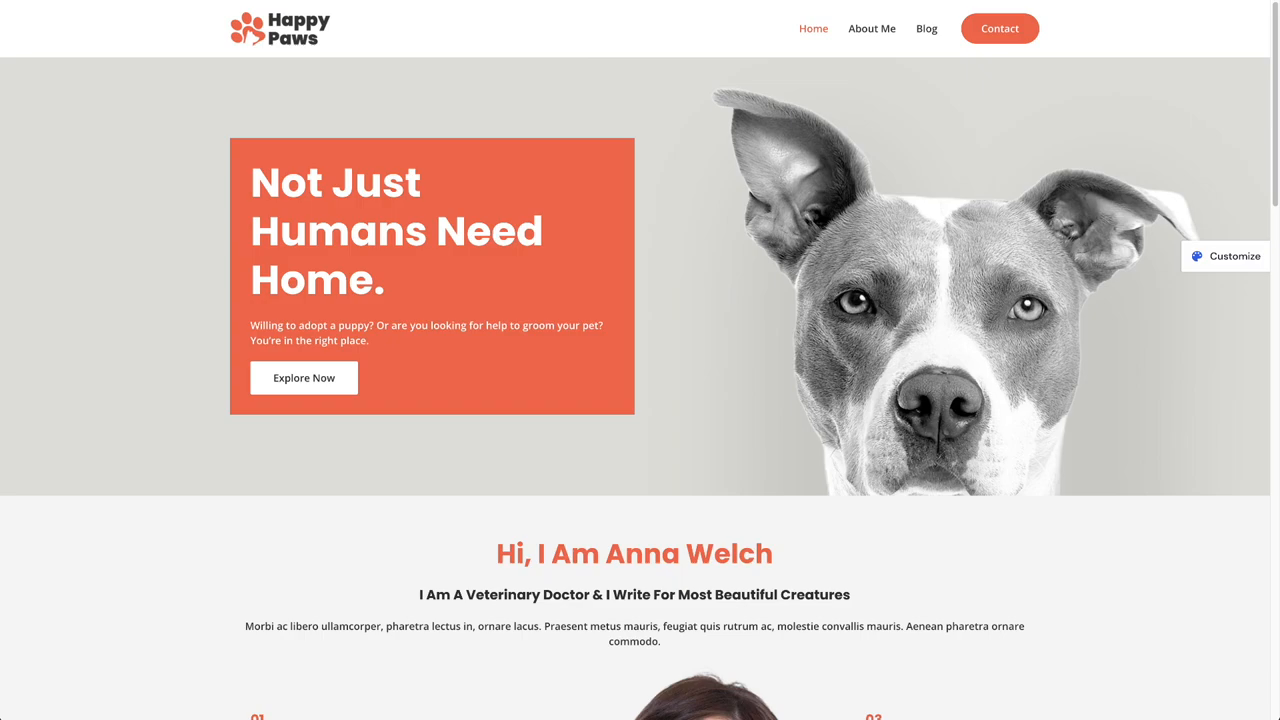
mouse_move(208, 36)
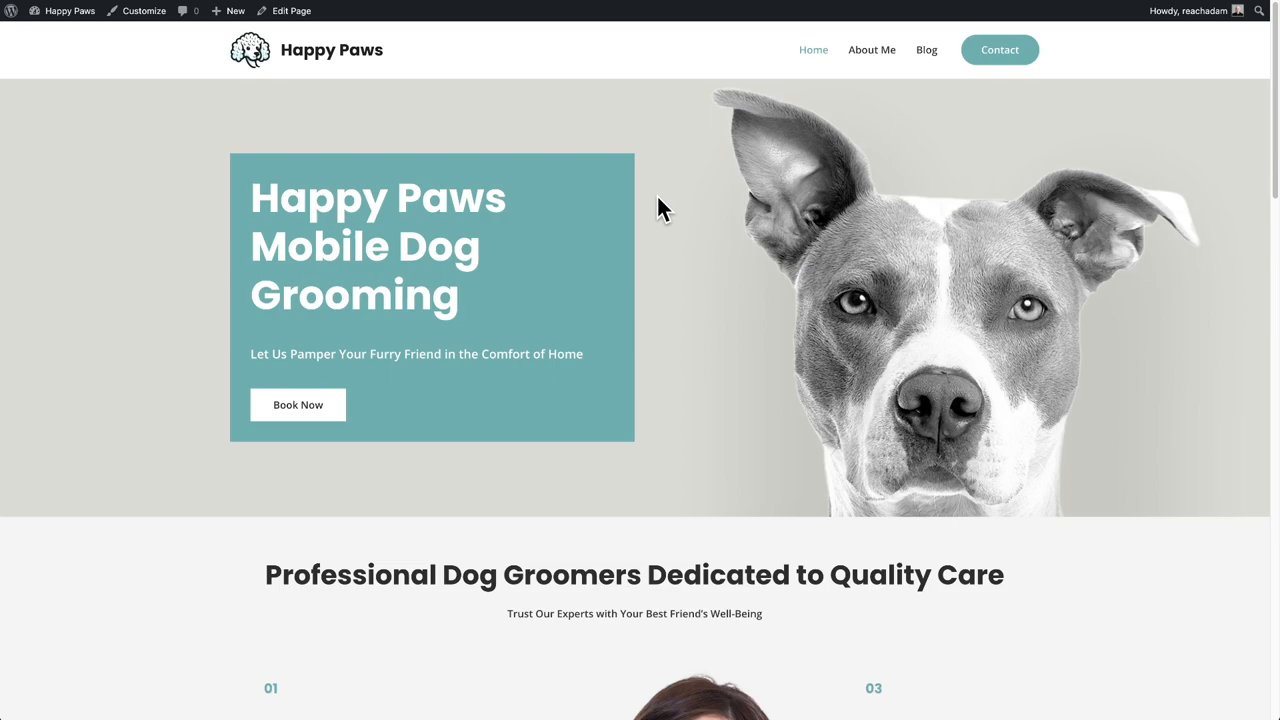
mouse_move(420, 358)
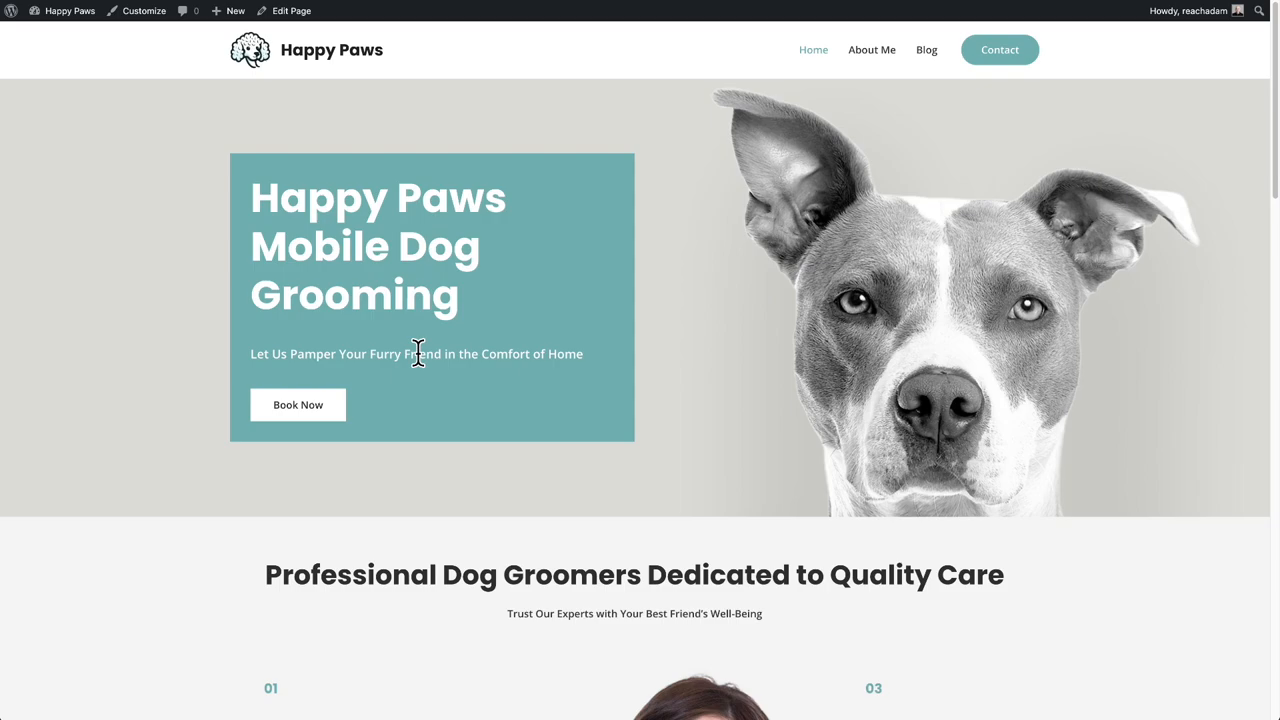
Step: Review the Happy Paws homepage hero and services sections, highlighting the Full Groom service heading
scroll("down", 3)
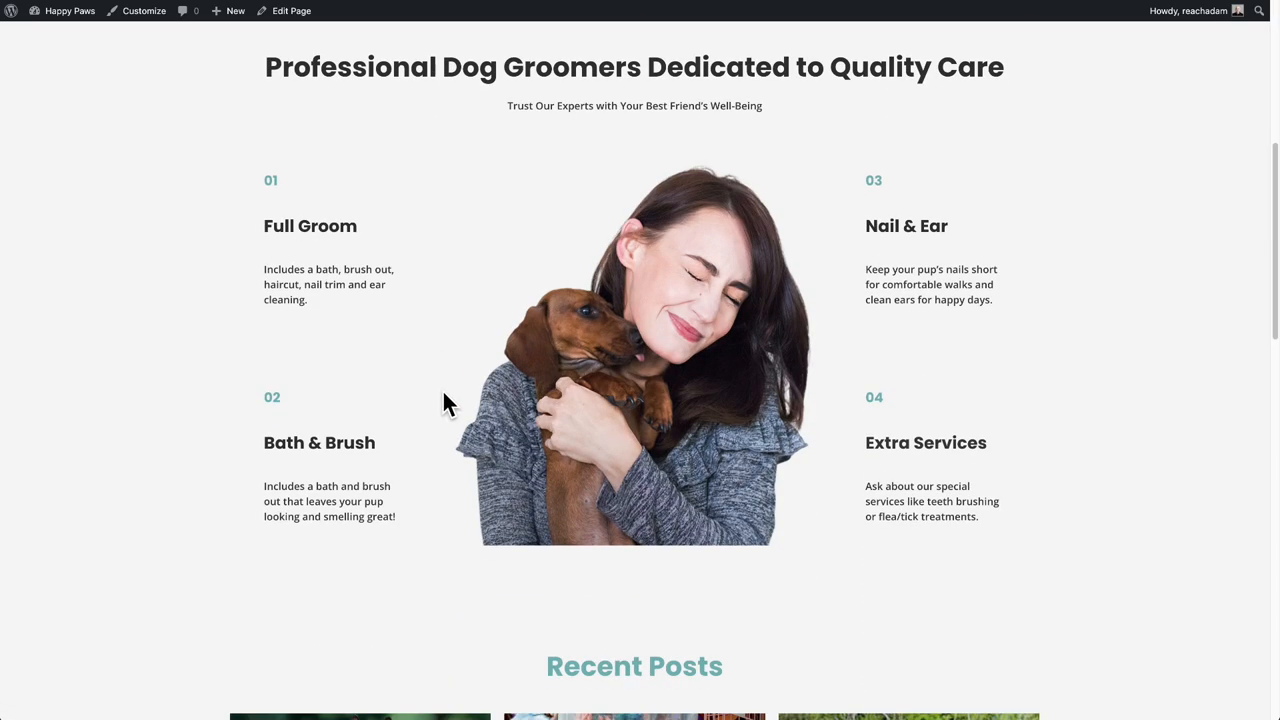
double_click(310, 224)
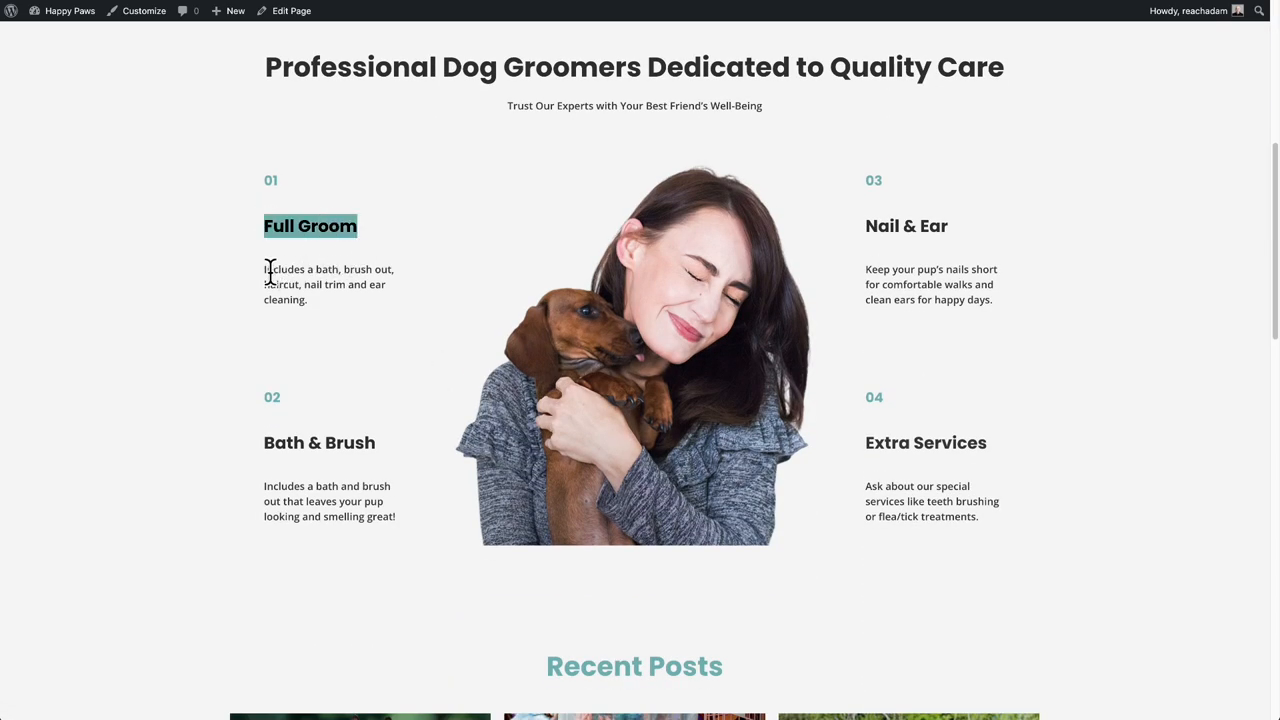
scroll("up", 3)
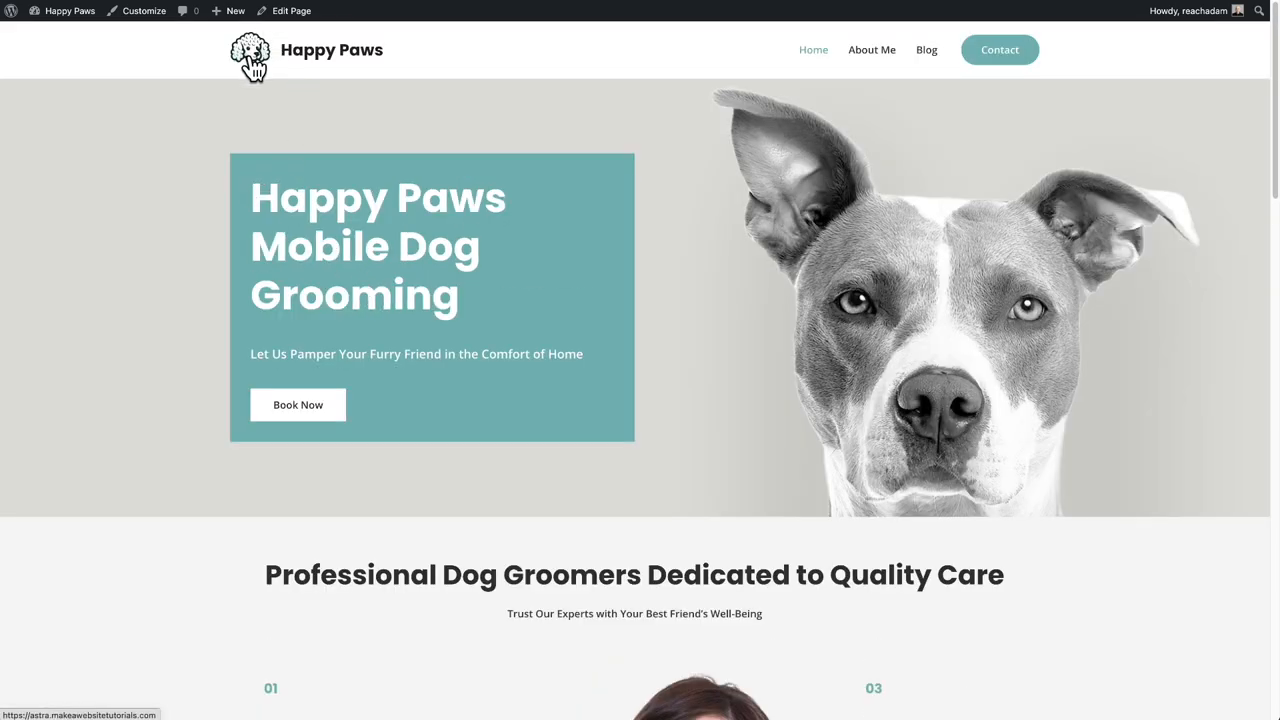
mouse_move(252, 76)
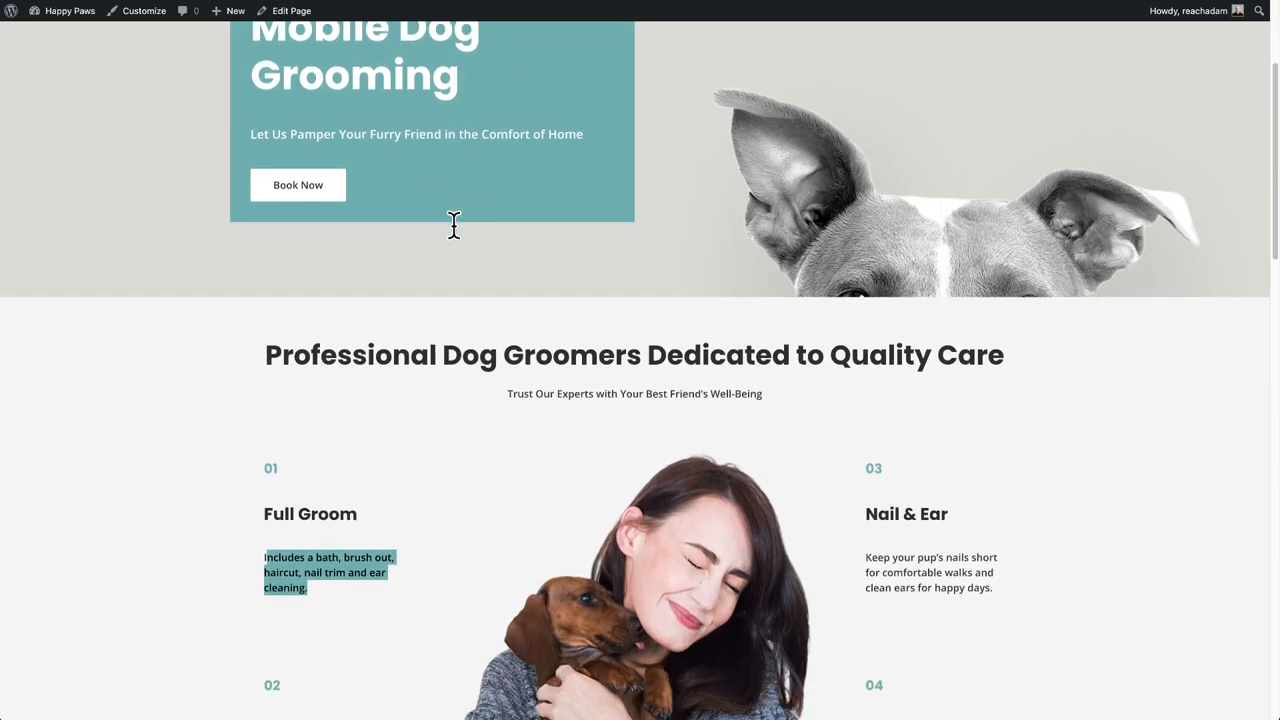
scroll("down", 3)
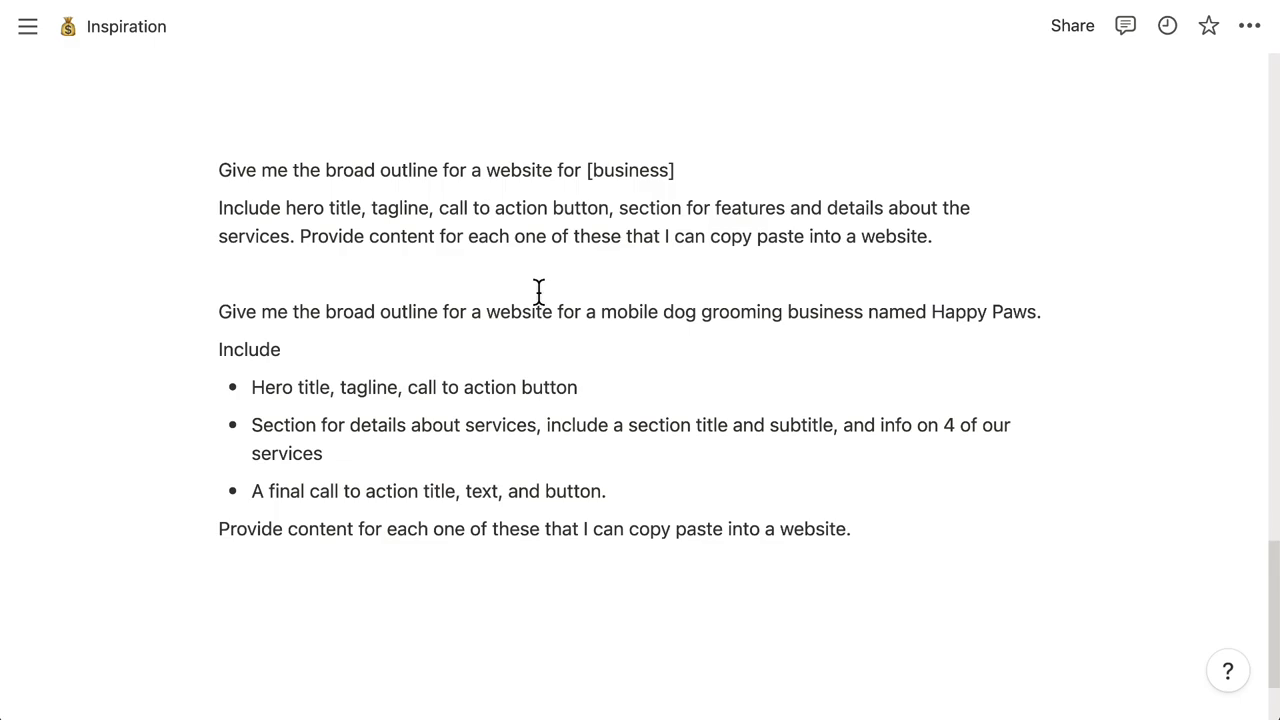
mouse_move(216, 168)
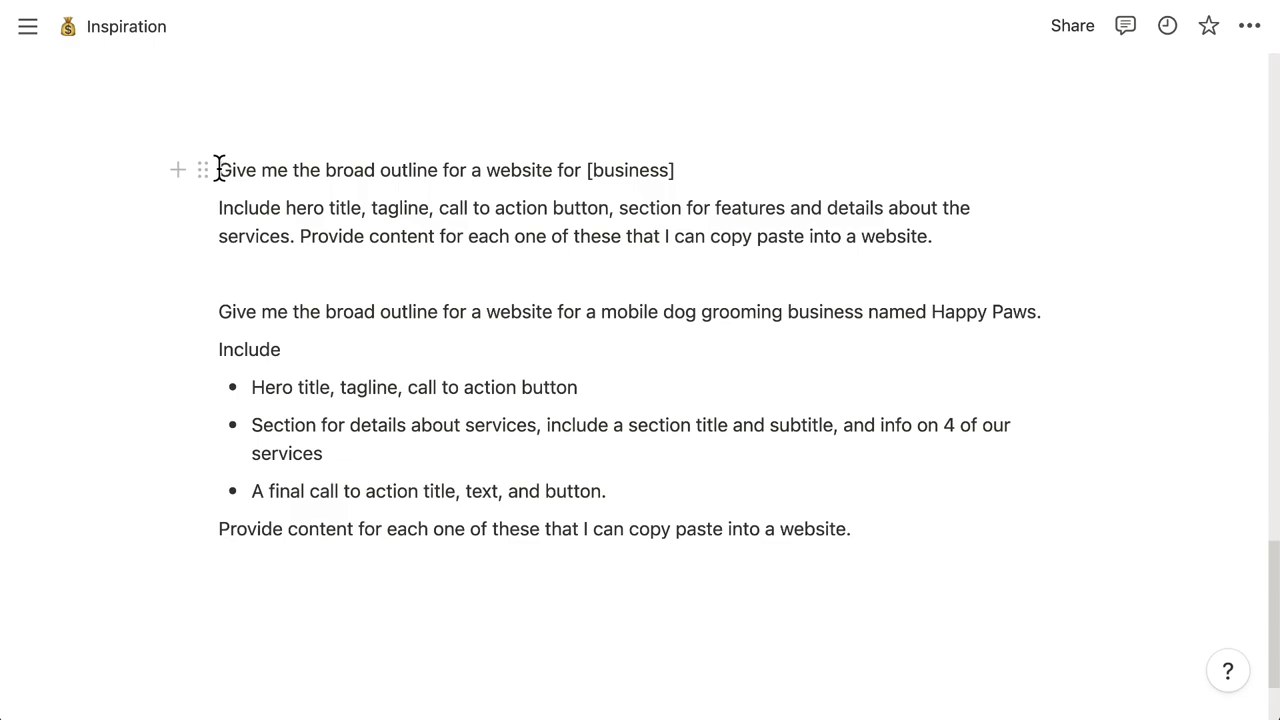
left_click_drag(218, 170, 420, 170)
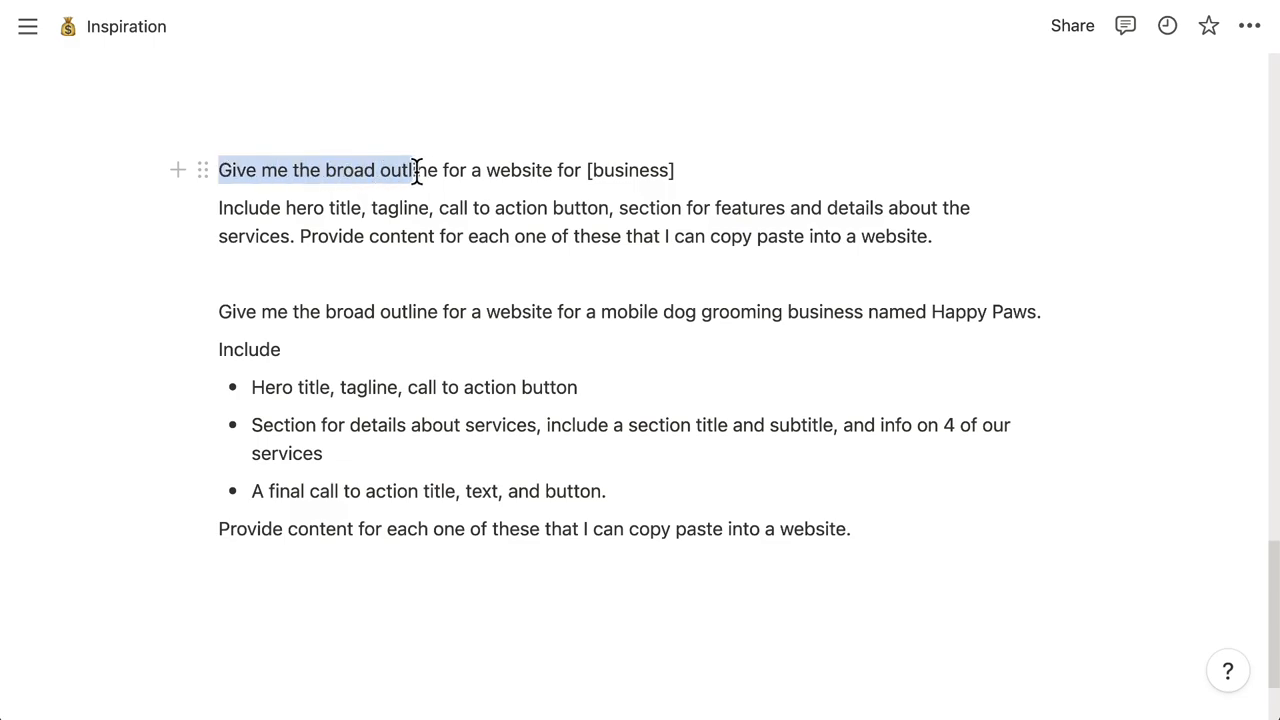
left_click_drag(412, 170, 582, 170)
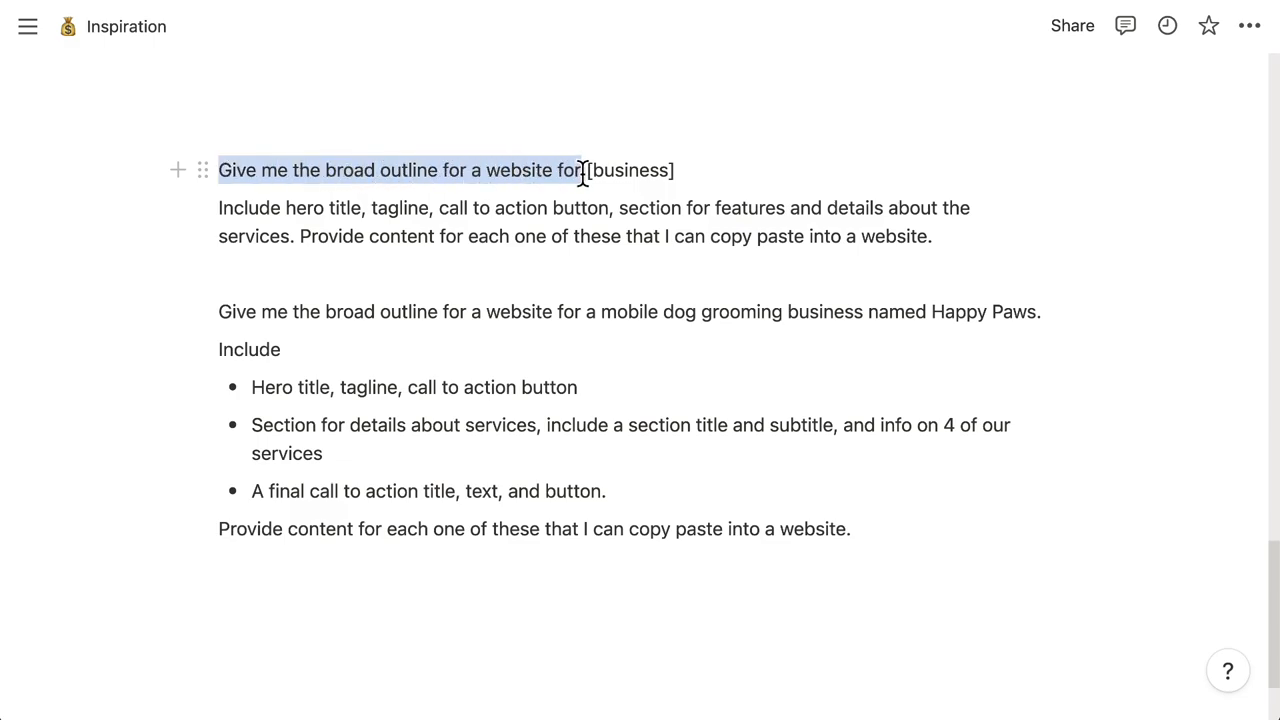
double_click(628, 170)
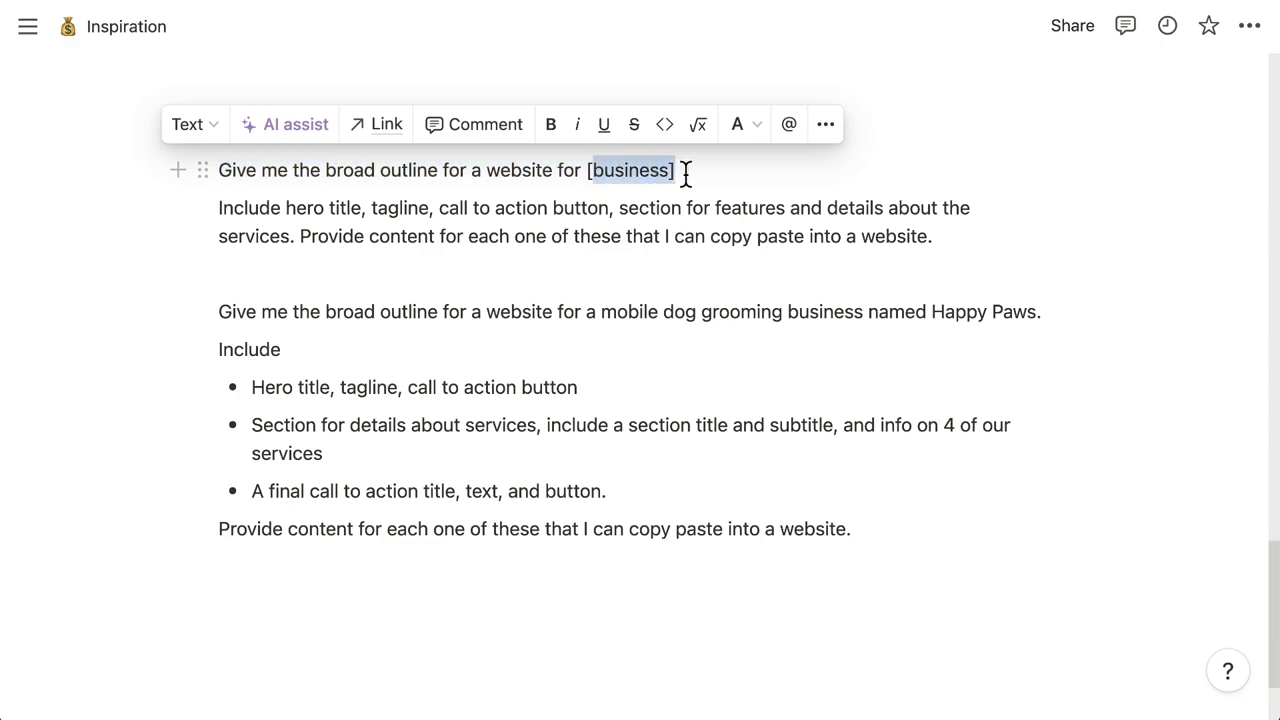
left_click(688, 170)
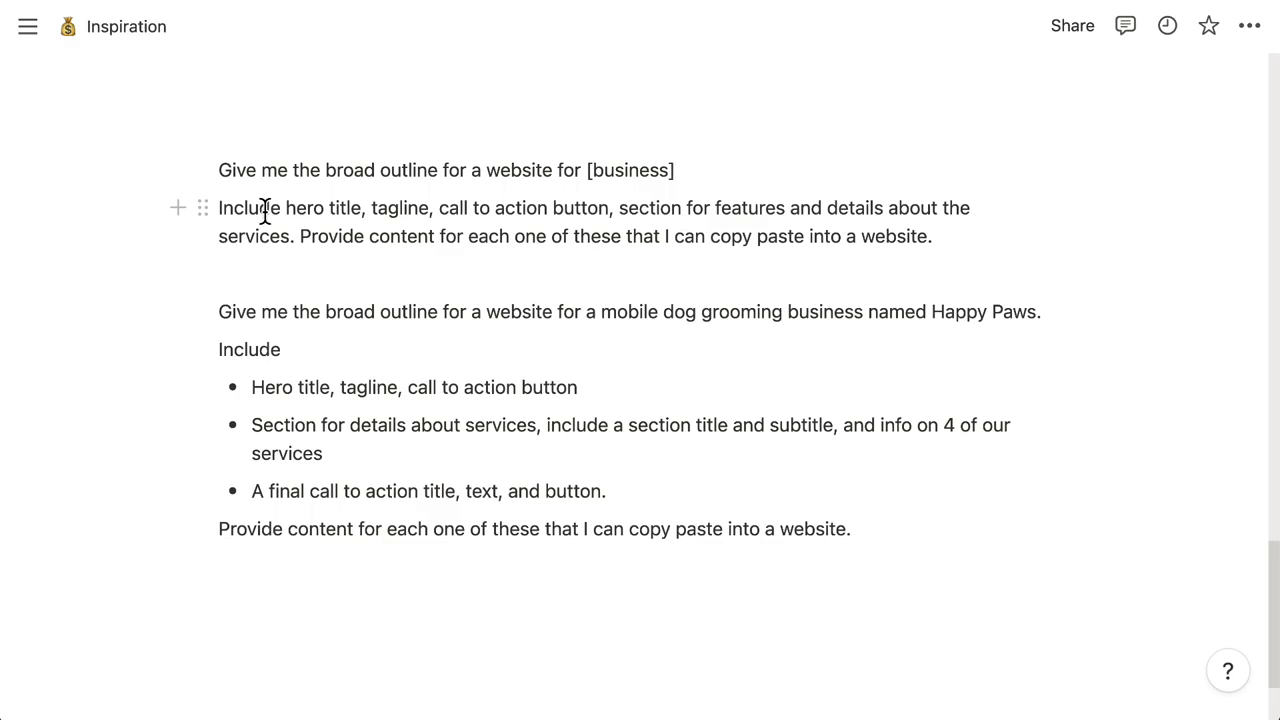
mouse_move(350, 238)
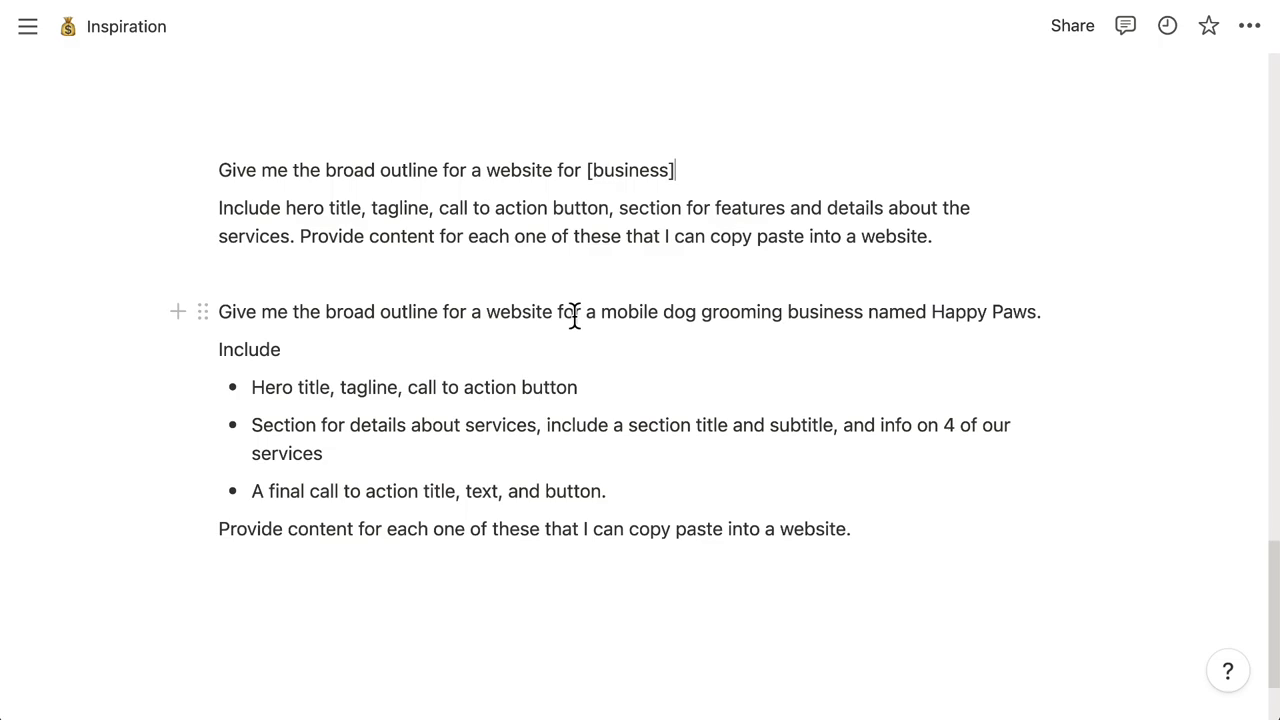
mouse_move(570, 324)
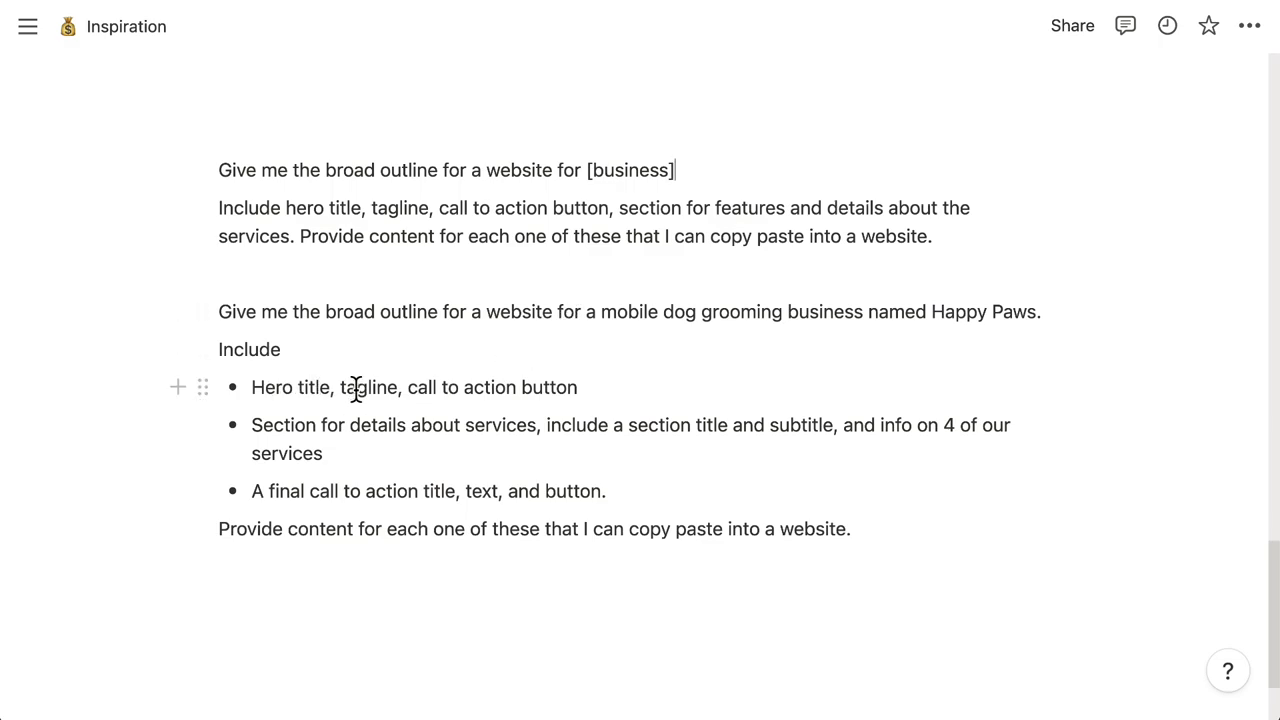
mouse_move(482, 402)
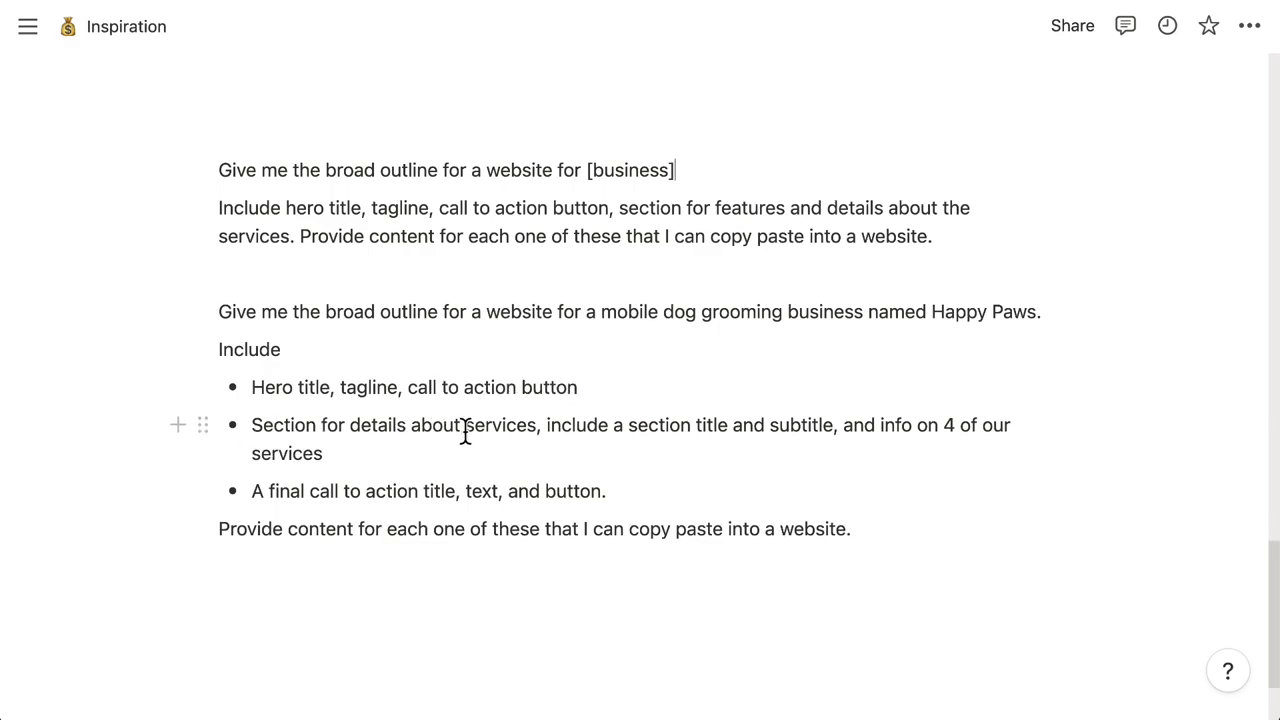
mouse_move(548, 428)
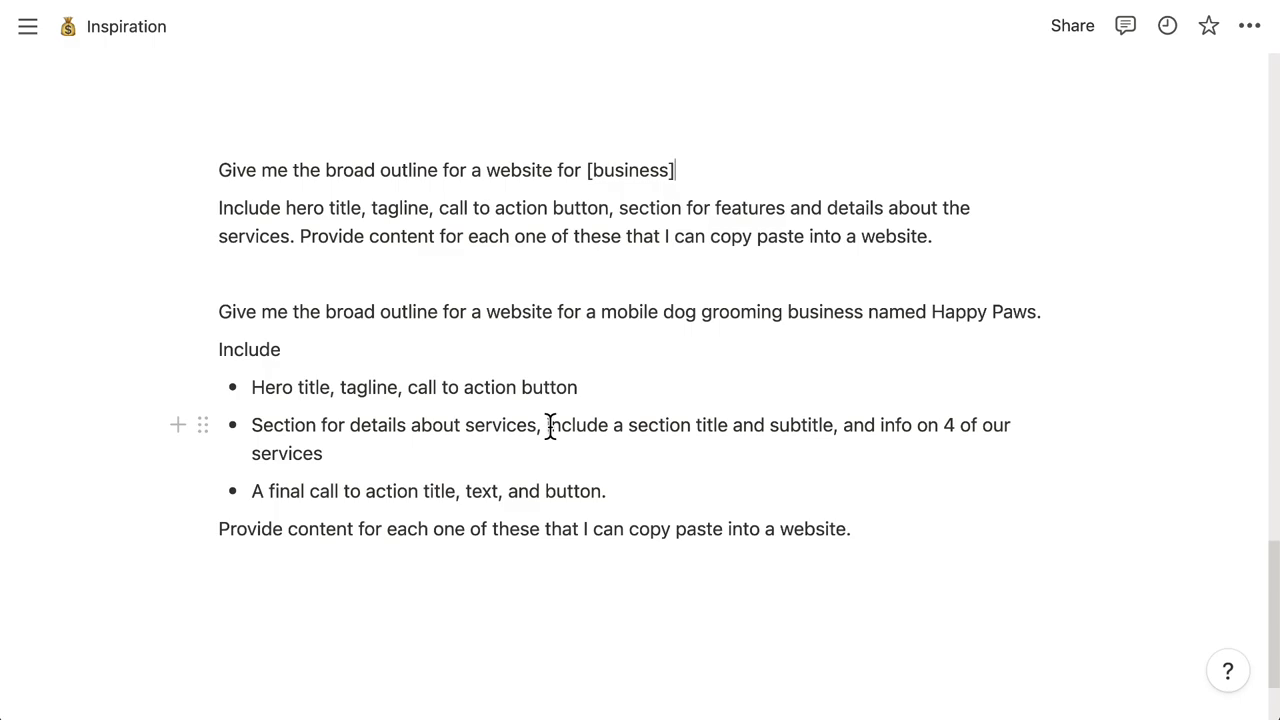
mouse_move(912, 436)
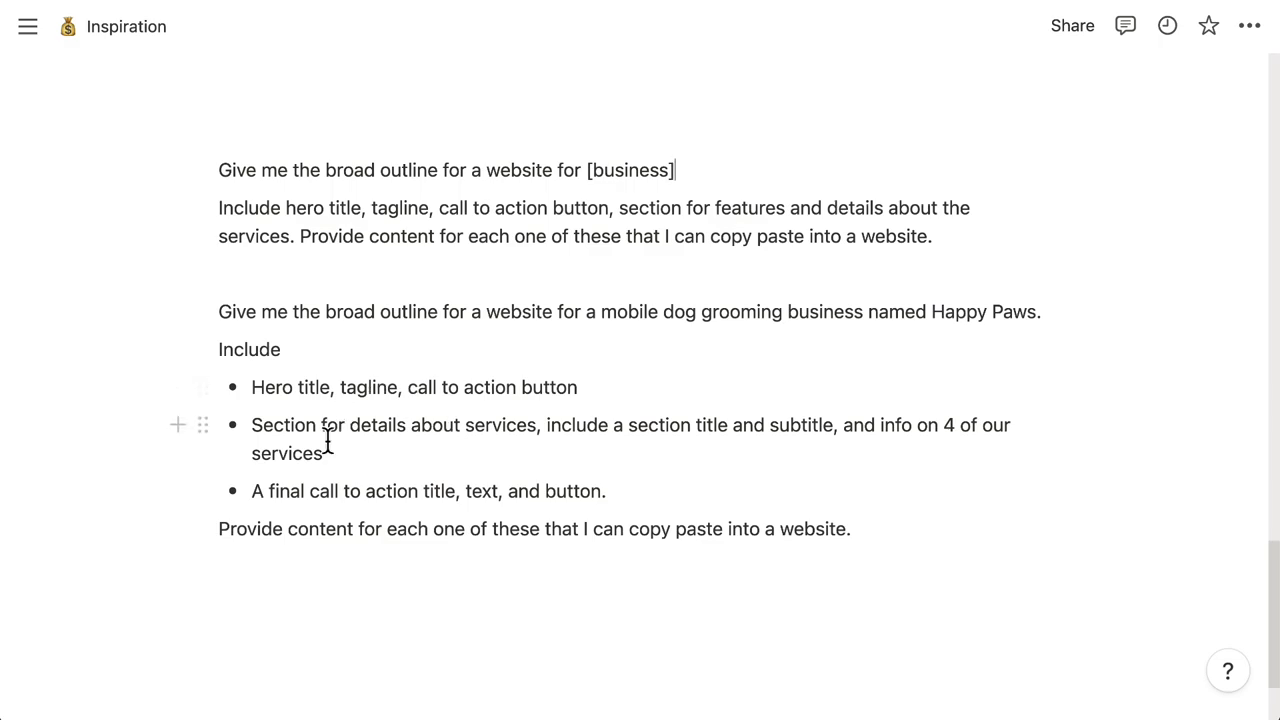
mouse_move(420, 498)
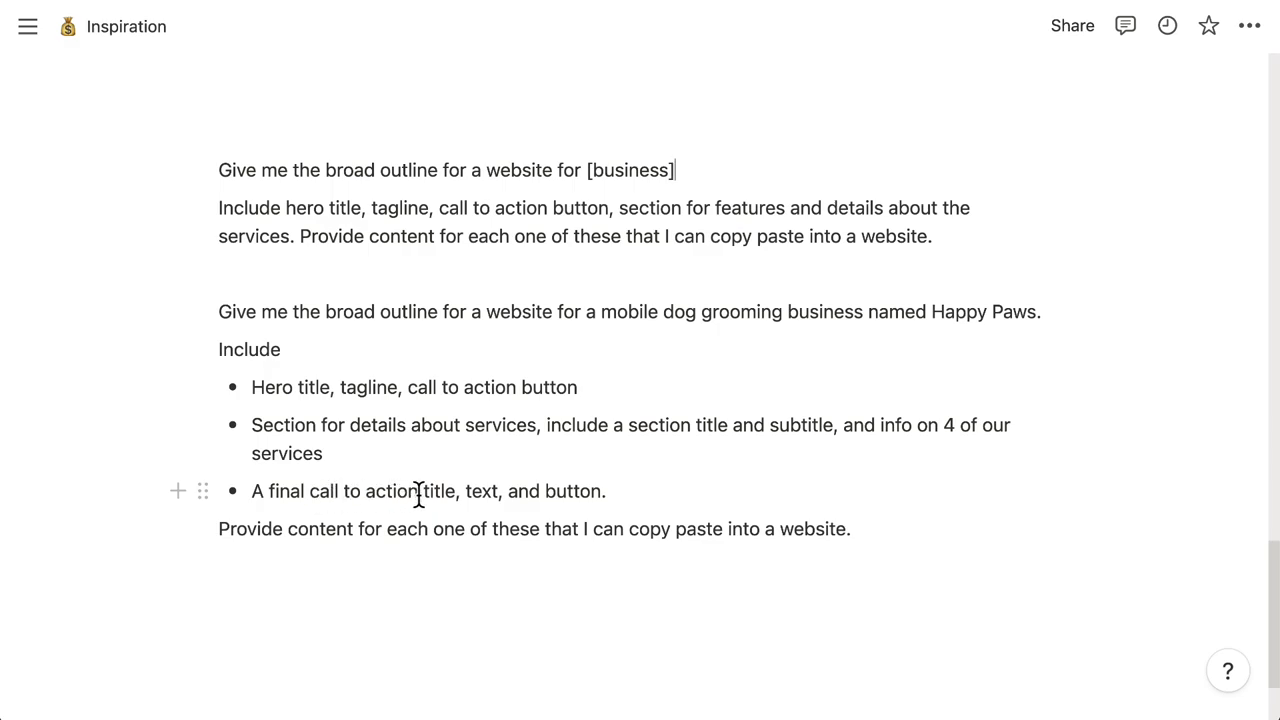
mouse_move(626, 490)
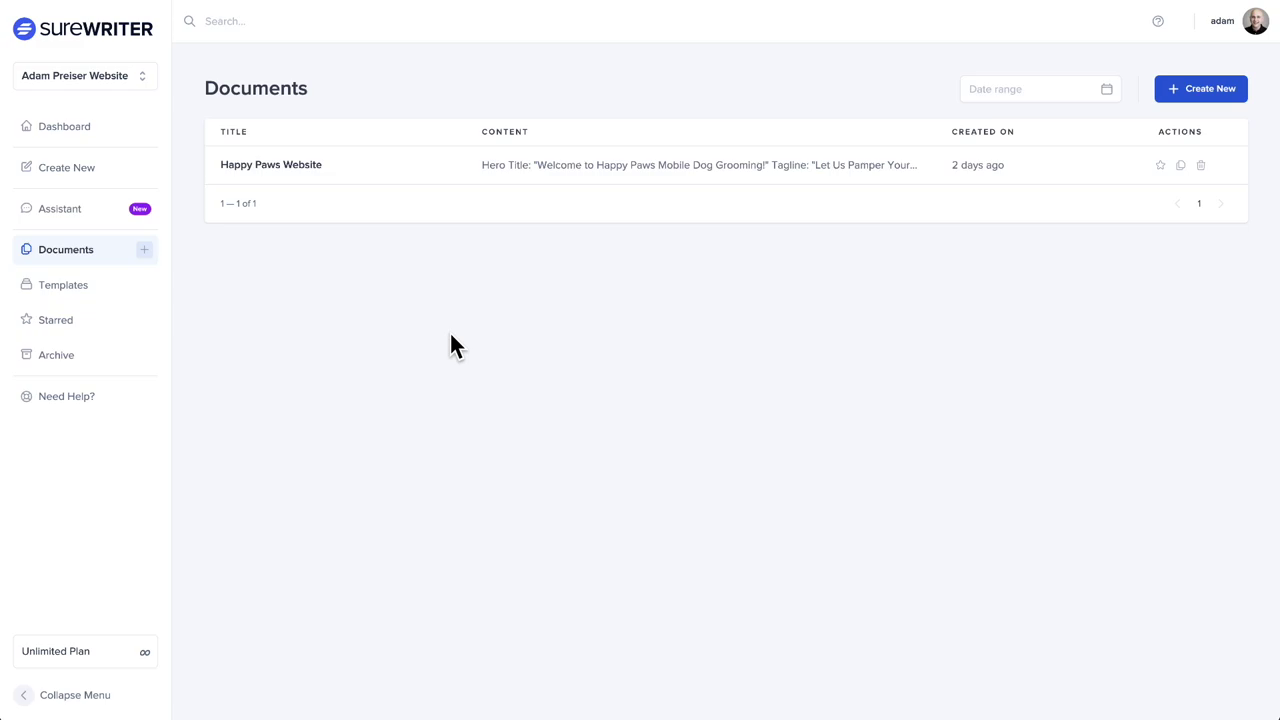
mouse_move(506, 196)
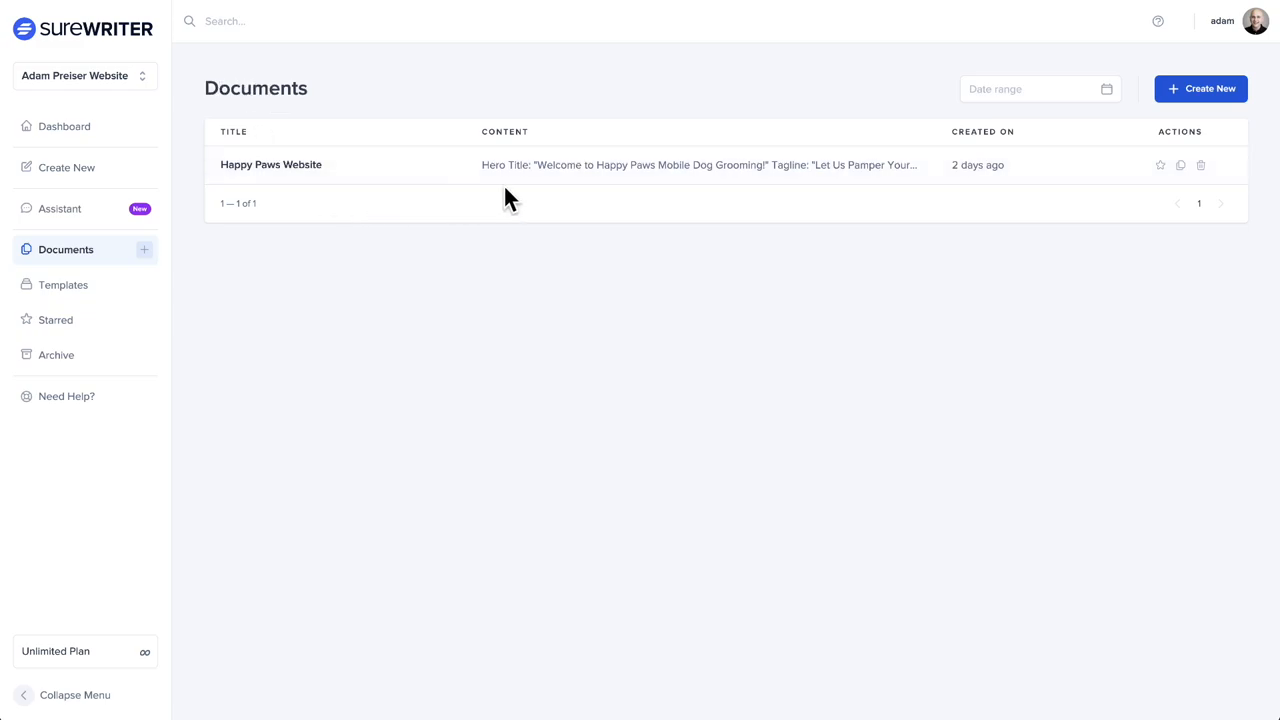
left_click(272, 164)
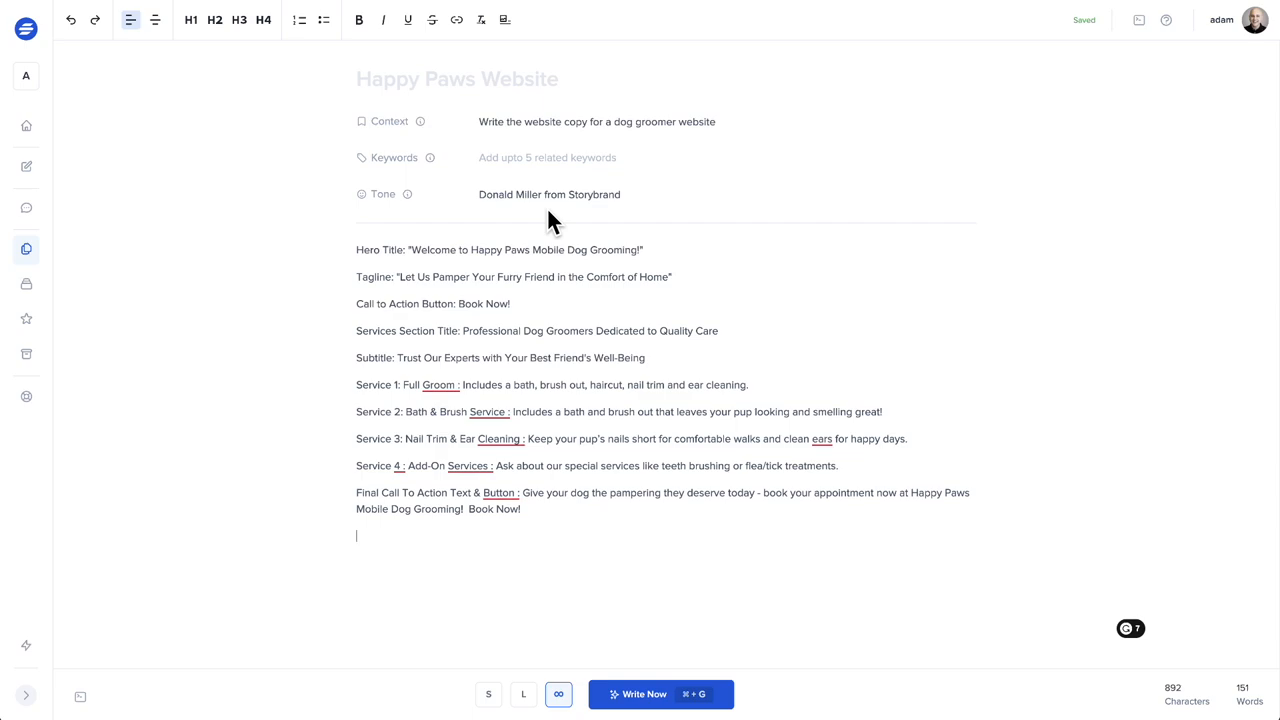
mouse_move(616, 526)
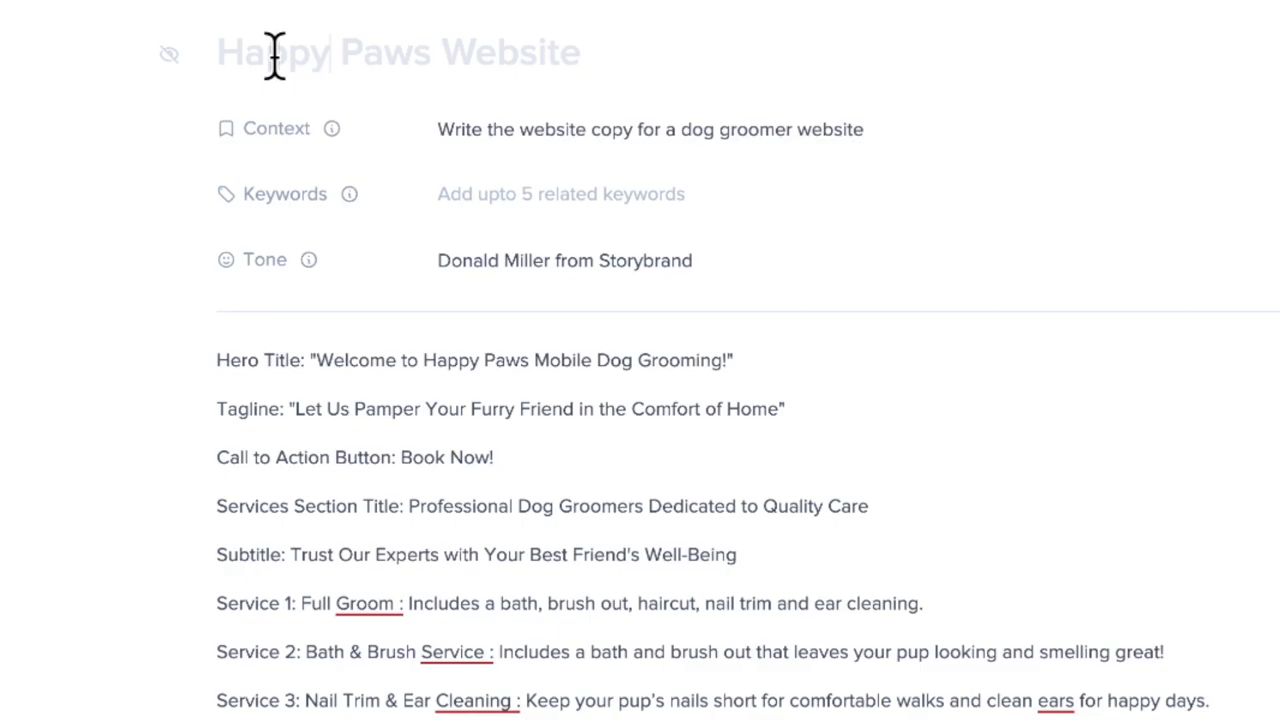
mouse_move(604, 52)
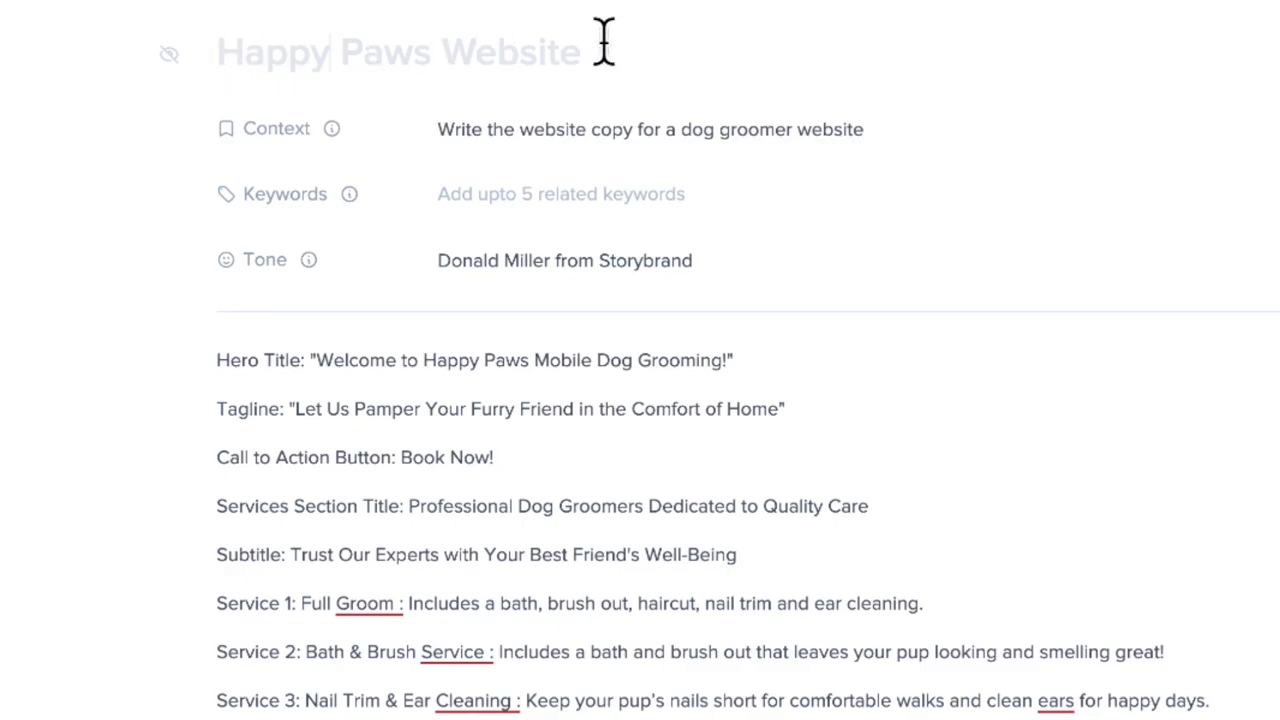
mouse_move(340, 52)
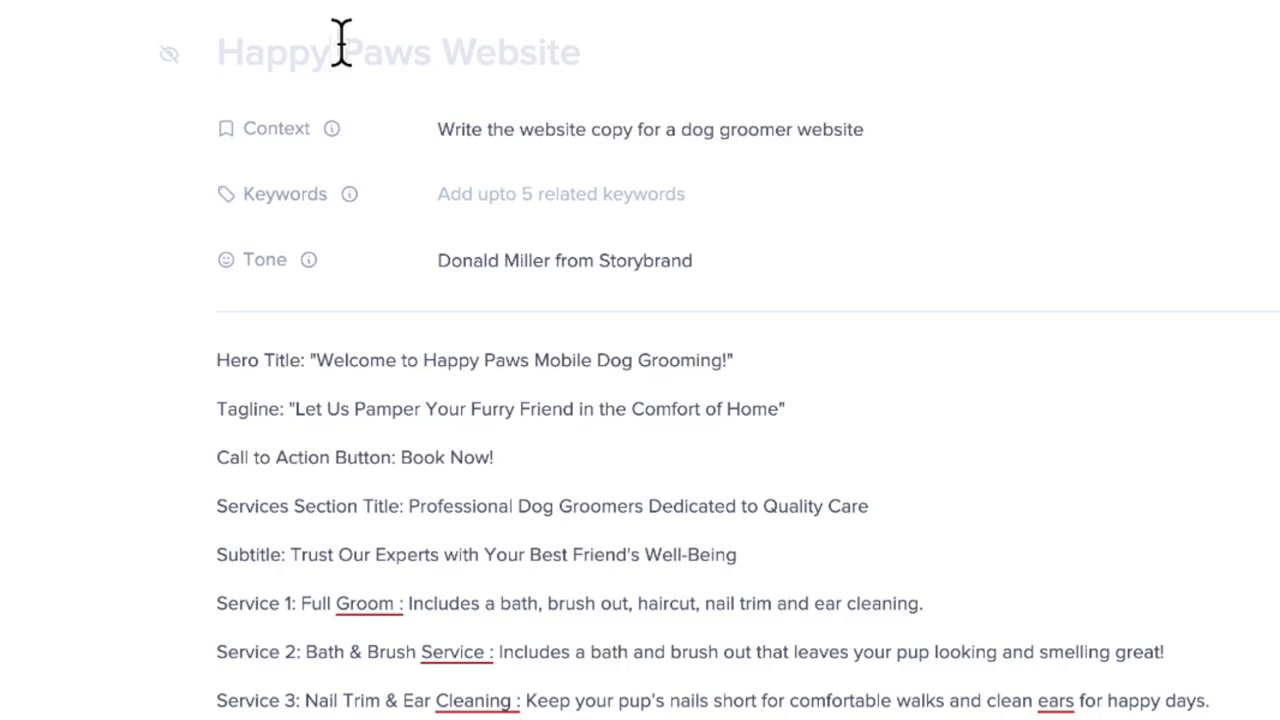
mouse_move(170, 52)
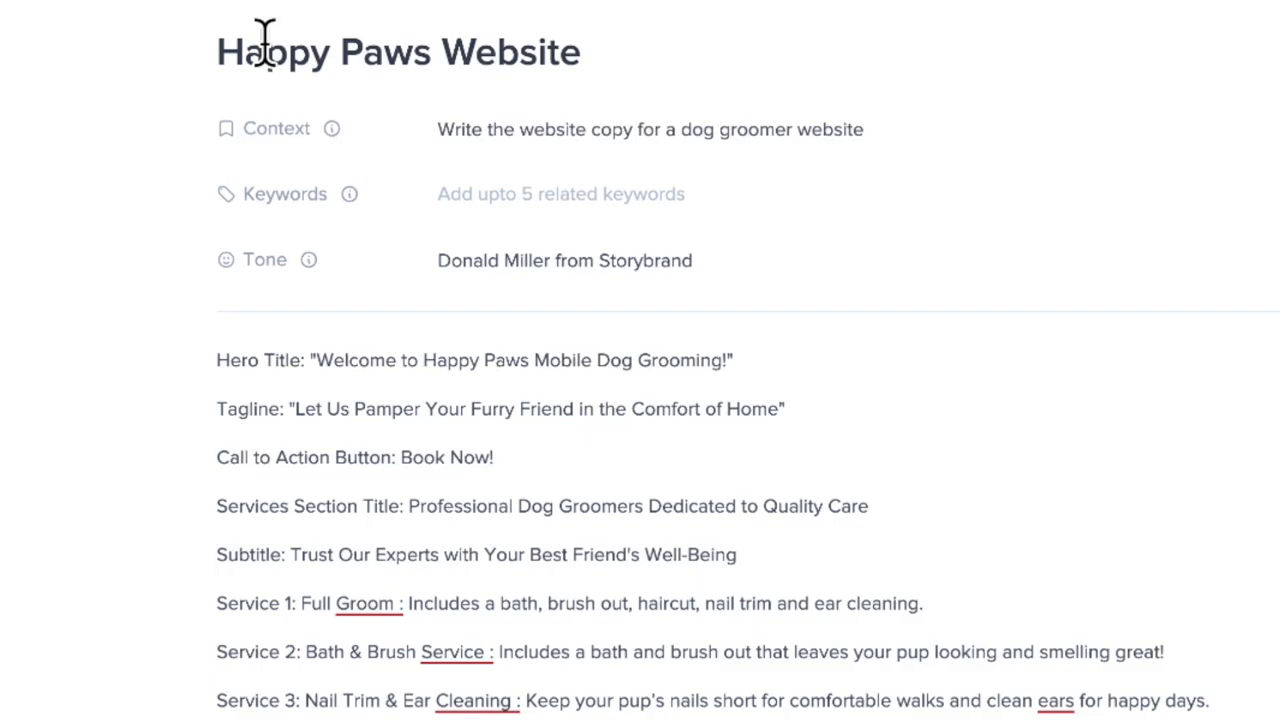
mouse_move(170, 70)
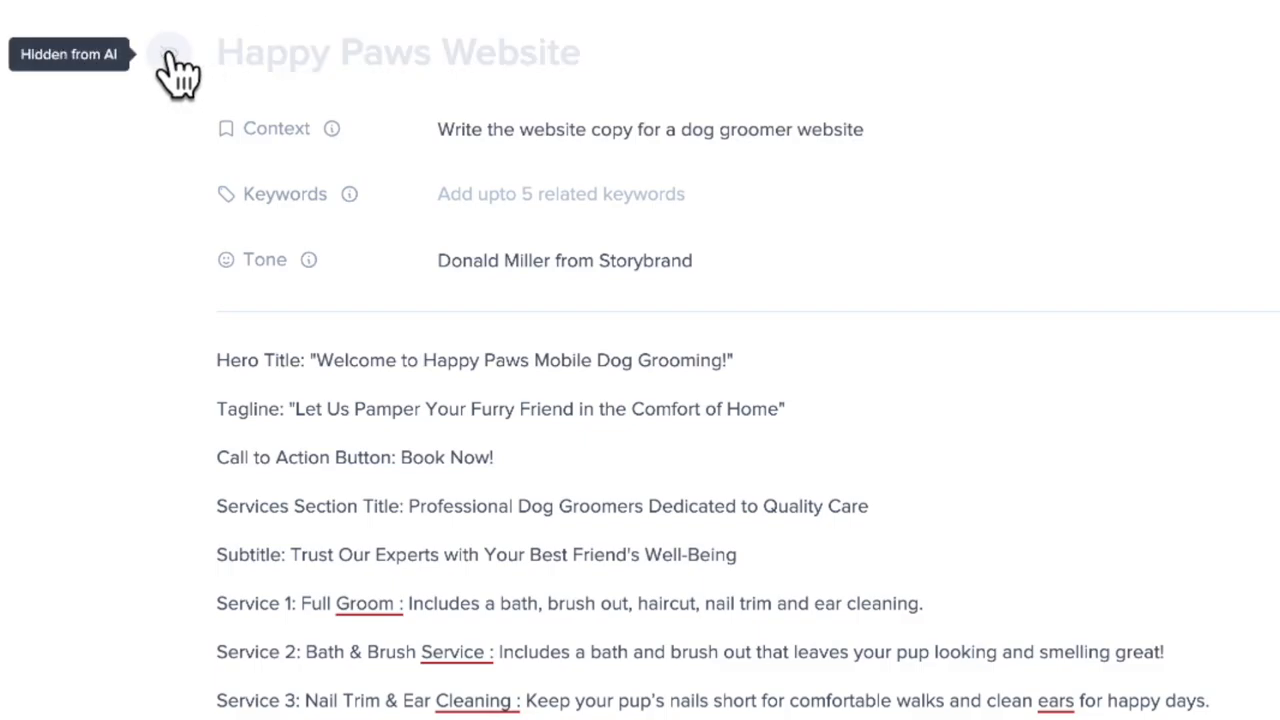
mouse_move(272, 136)
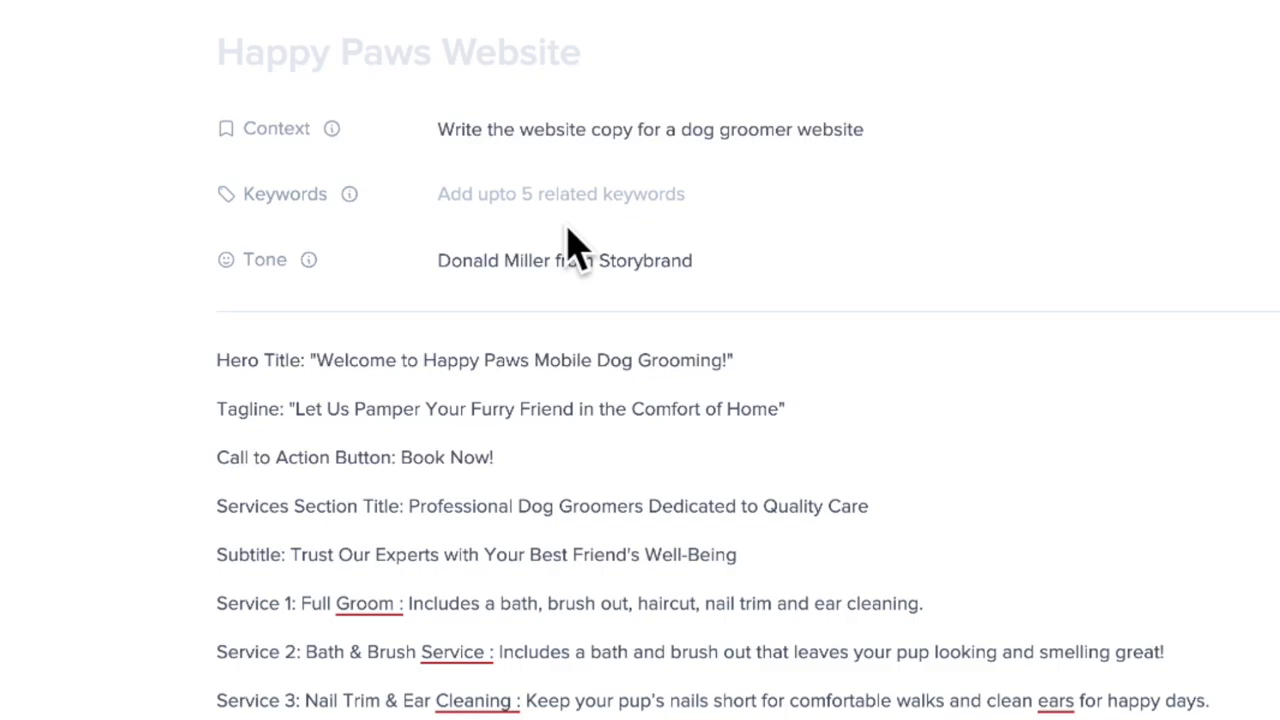
left_click(560, 194)
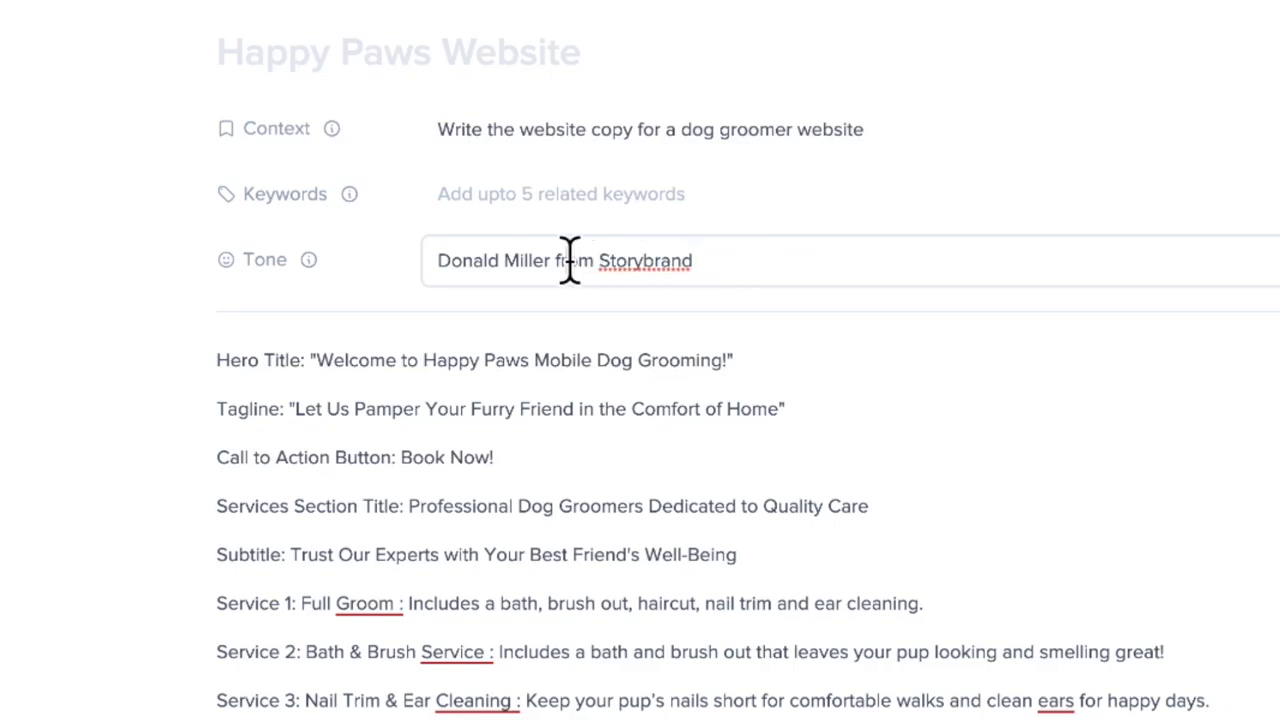
mouse_move(776, 264)
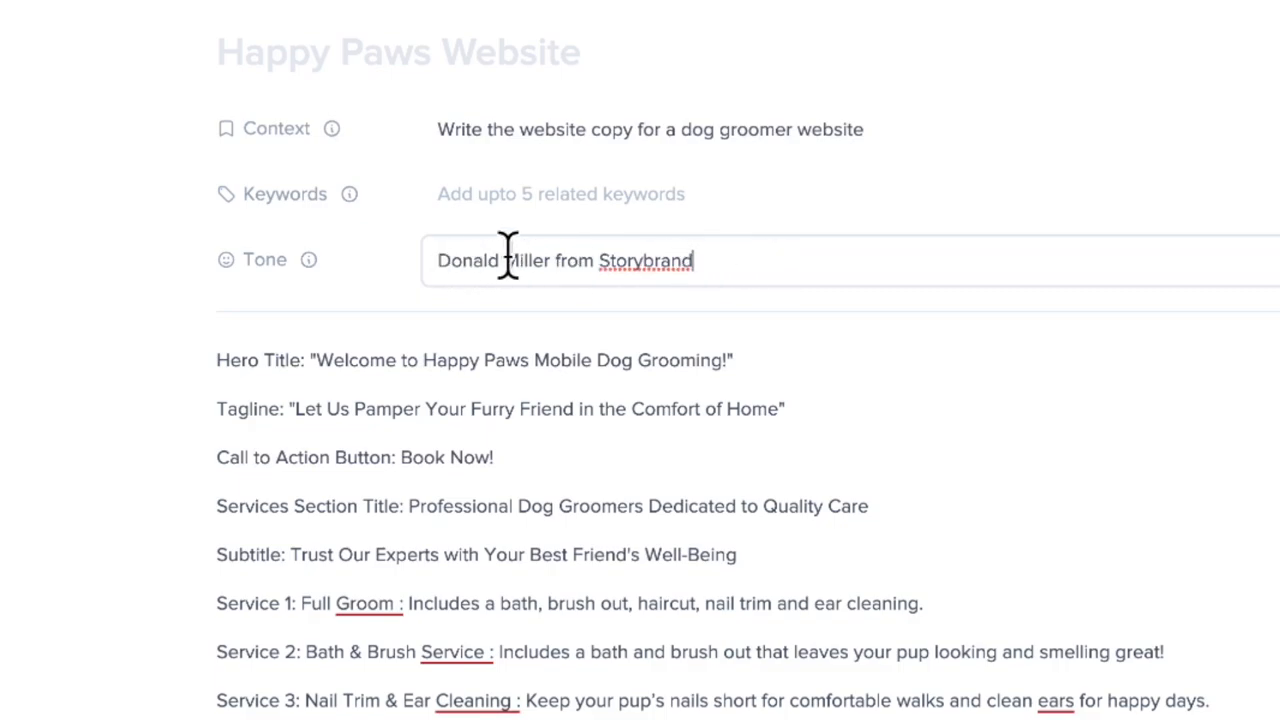
mouse_move(738, 268)
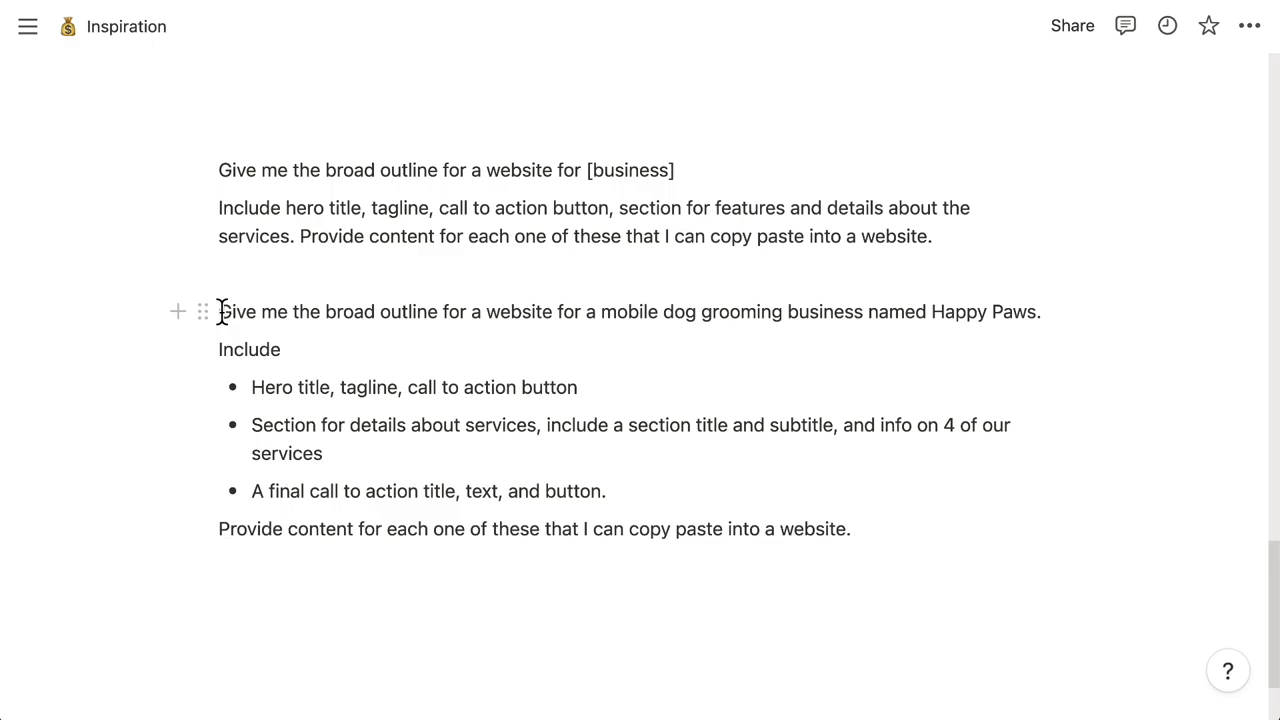
mouse_move(210, 338)
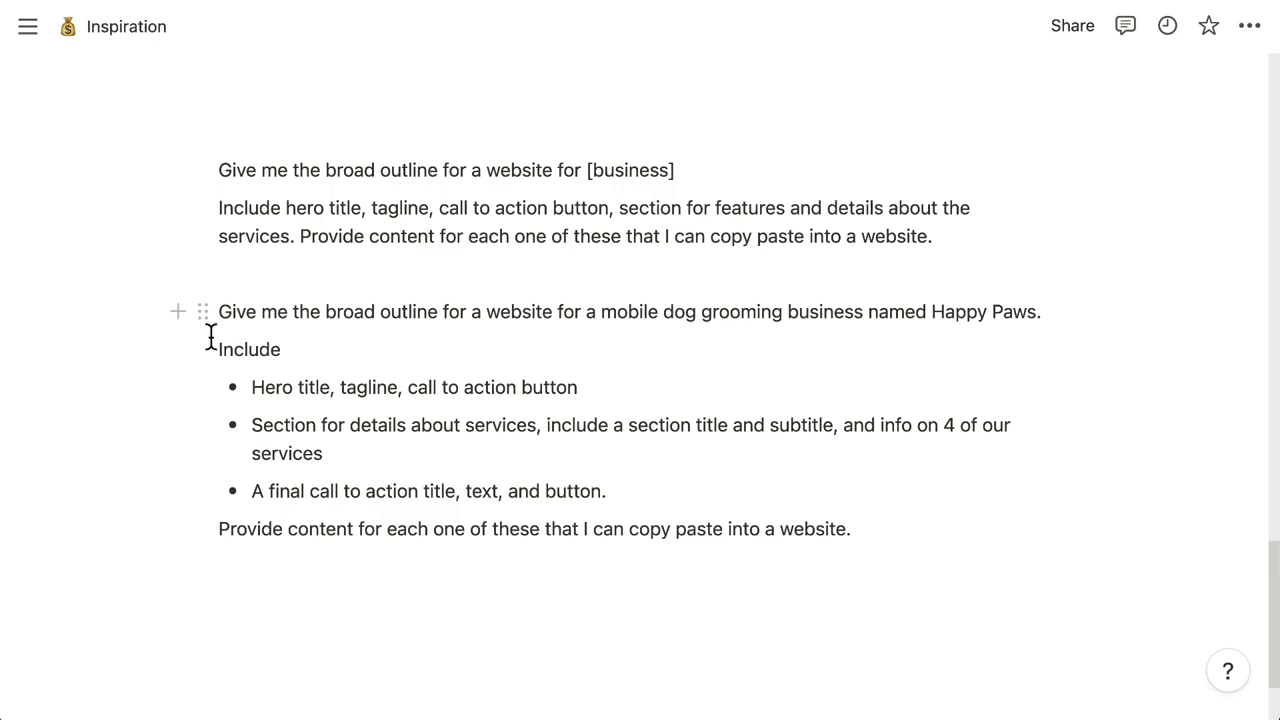
mouse_move(378, 292)
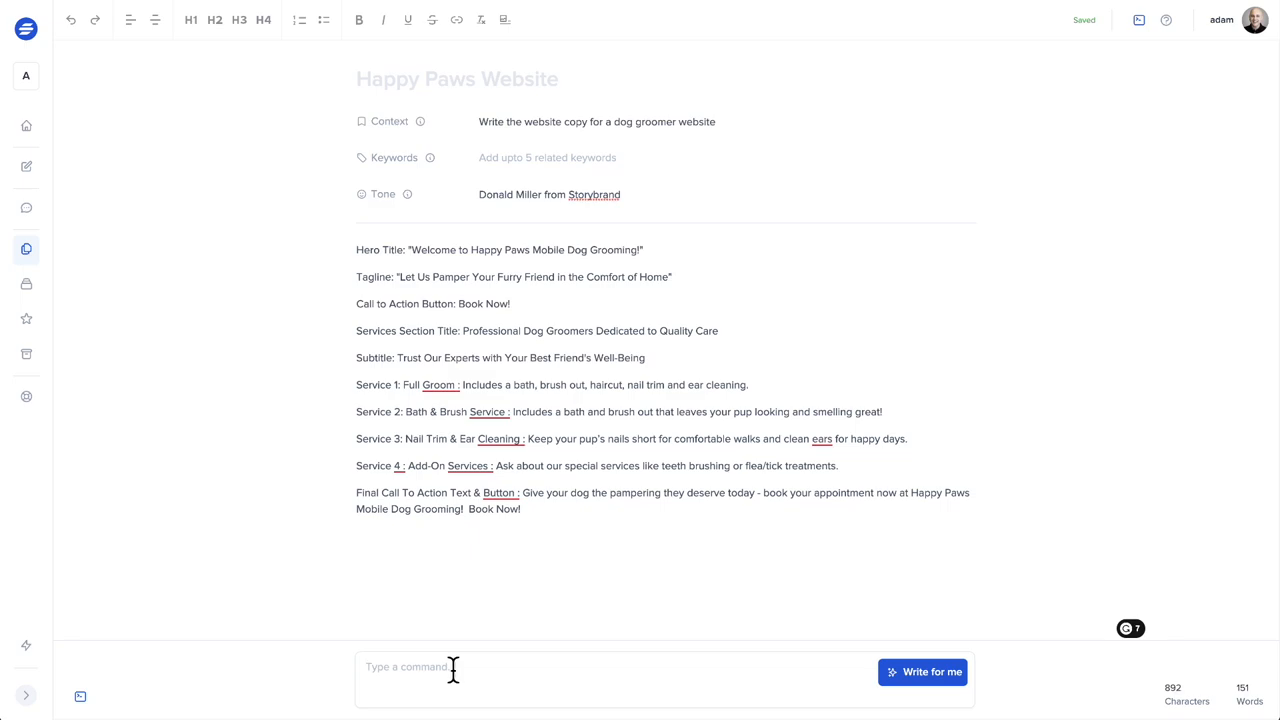
mouse_move(532, 348)
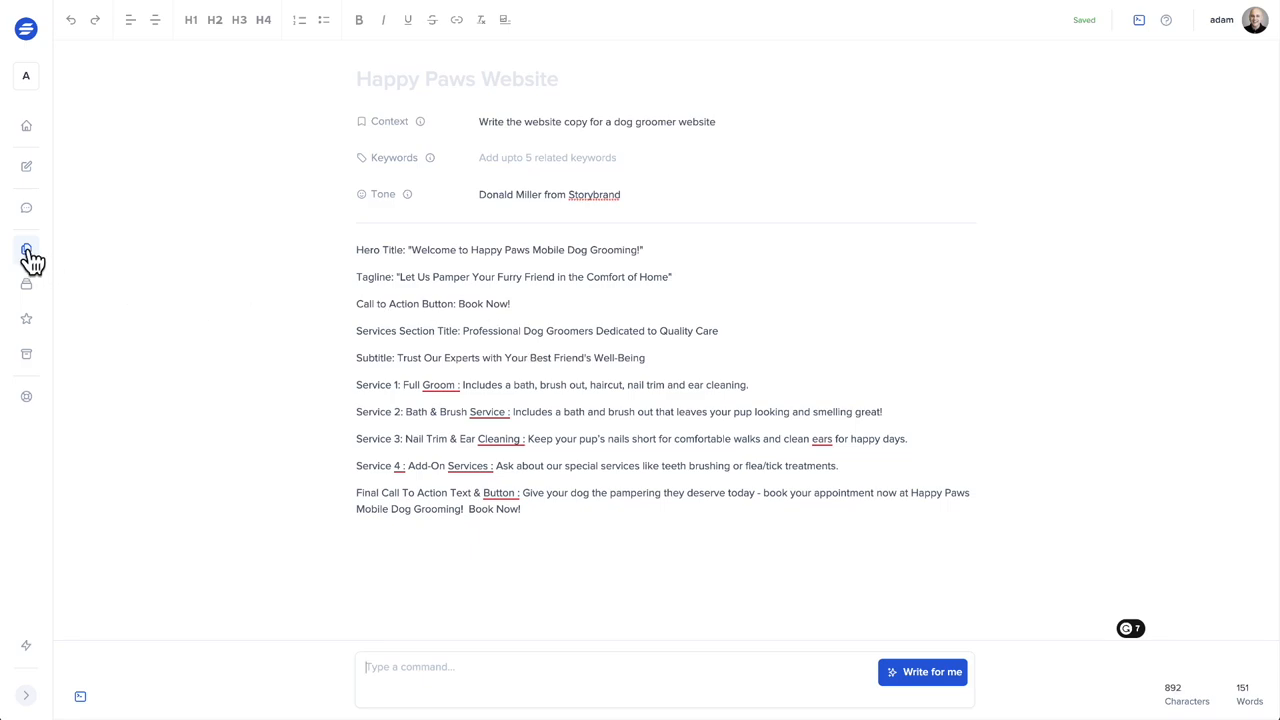
Step: Leave the Happy Paws Website document for the Start with Templates page via Create New
left_click(28, 250)
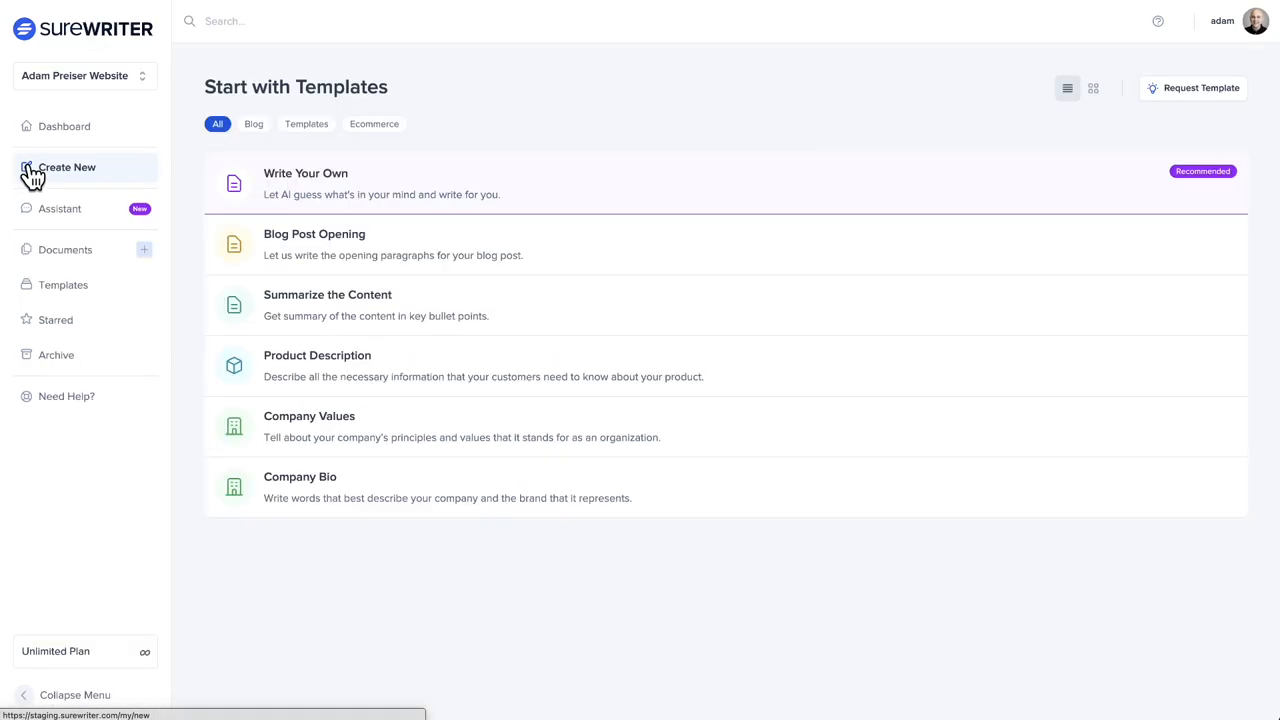
Step: Start a write-your-own document titled 'Happy Paws Website YouTube', reusing the earlier Happy Paws Website title
left_click(64, 168)
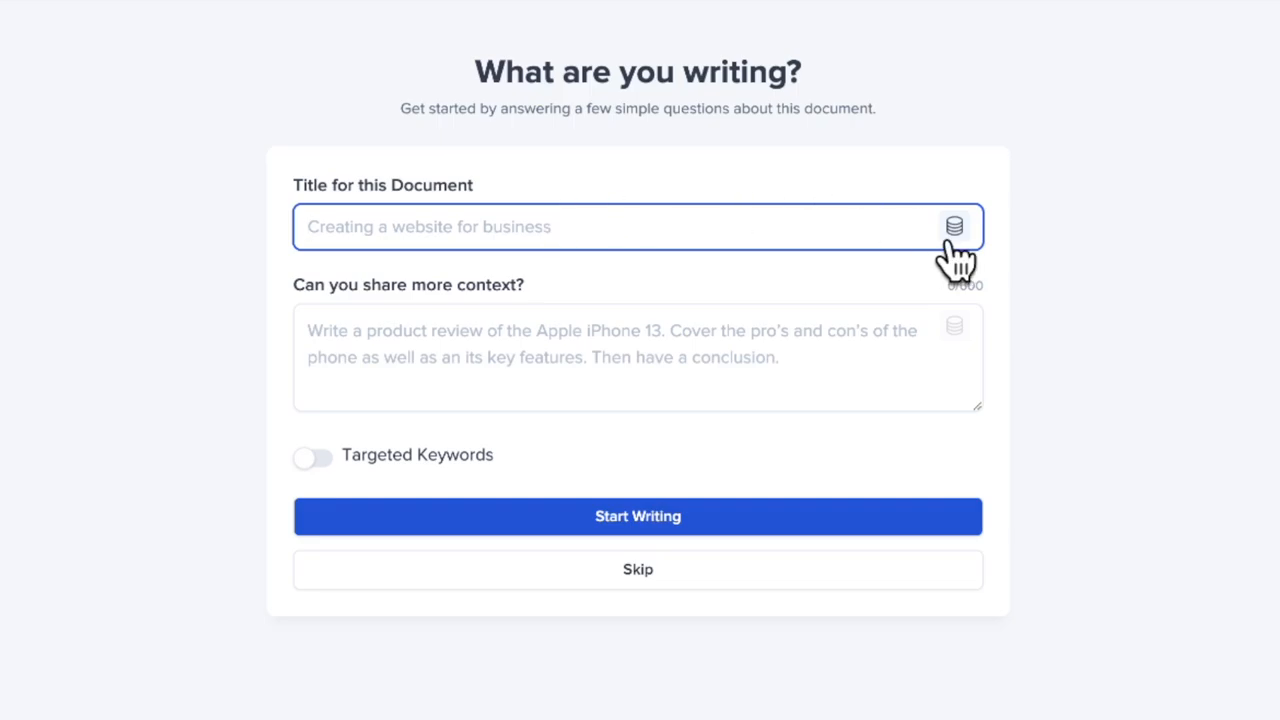
left_click(956, 226)
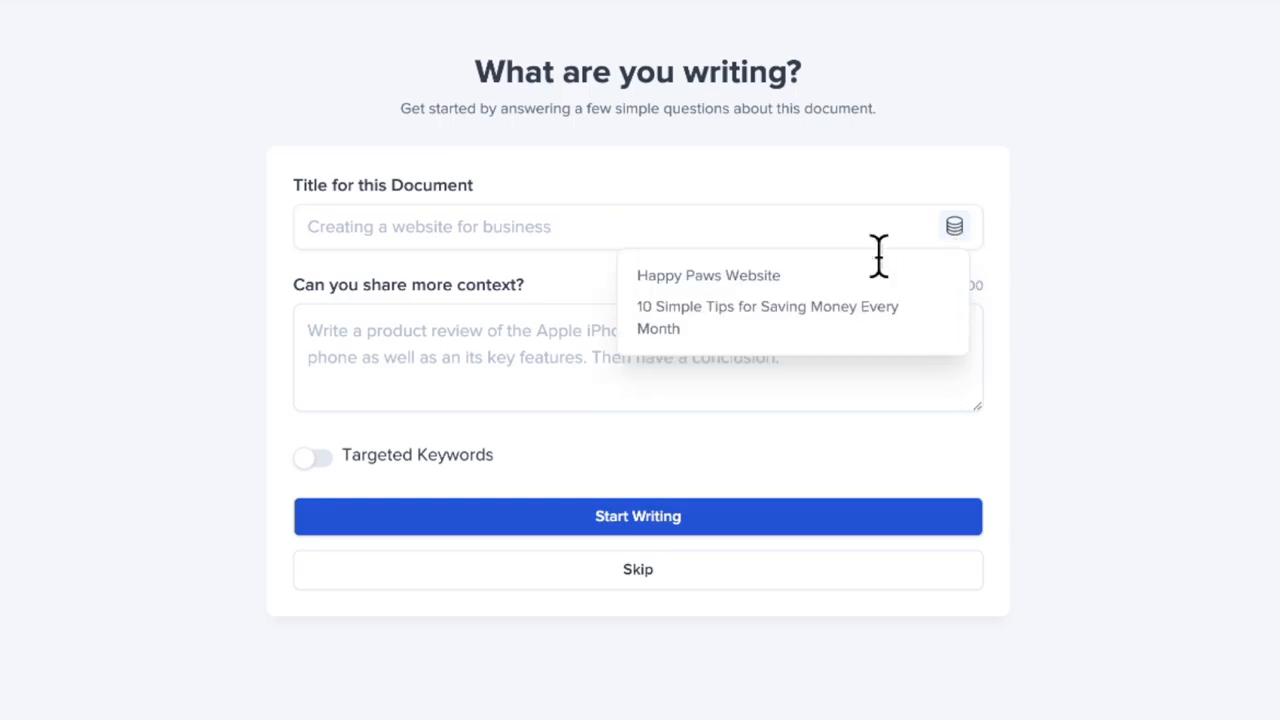
mouse_move(820, 282)
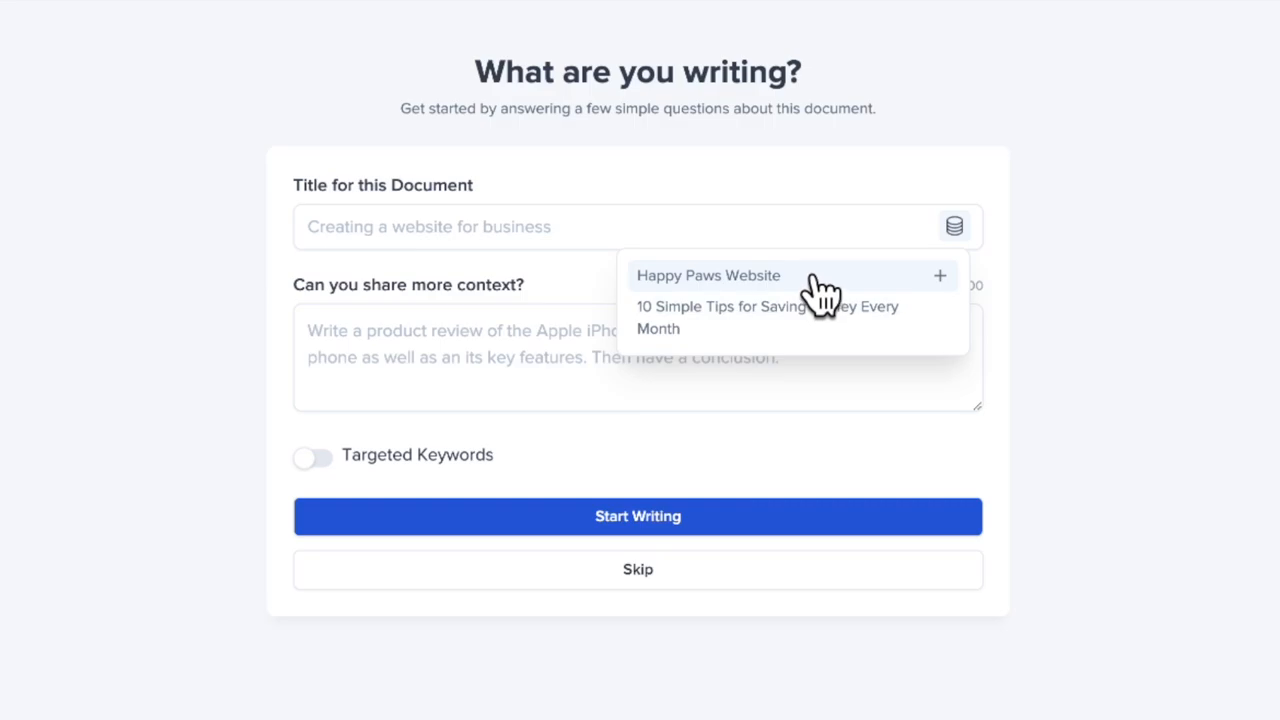
mouse_move(800, 290)
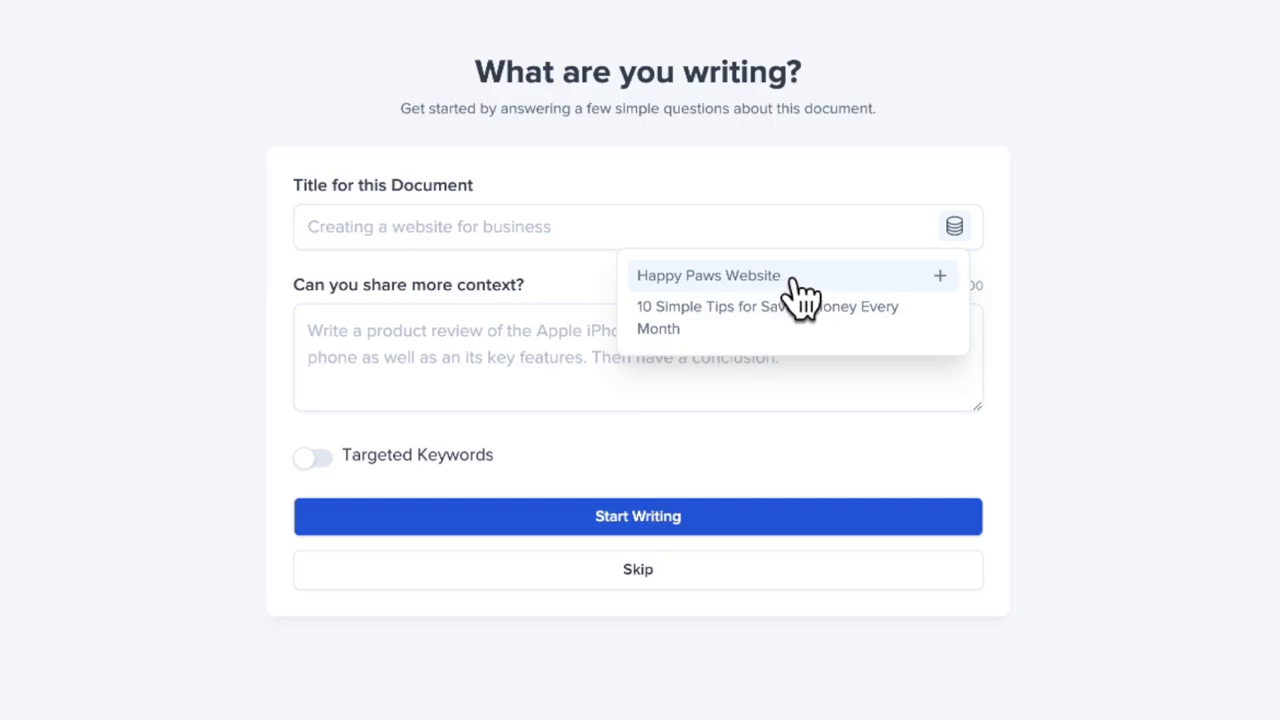
left_click(708, 276)
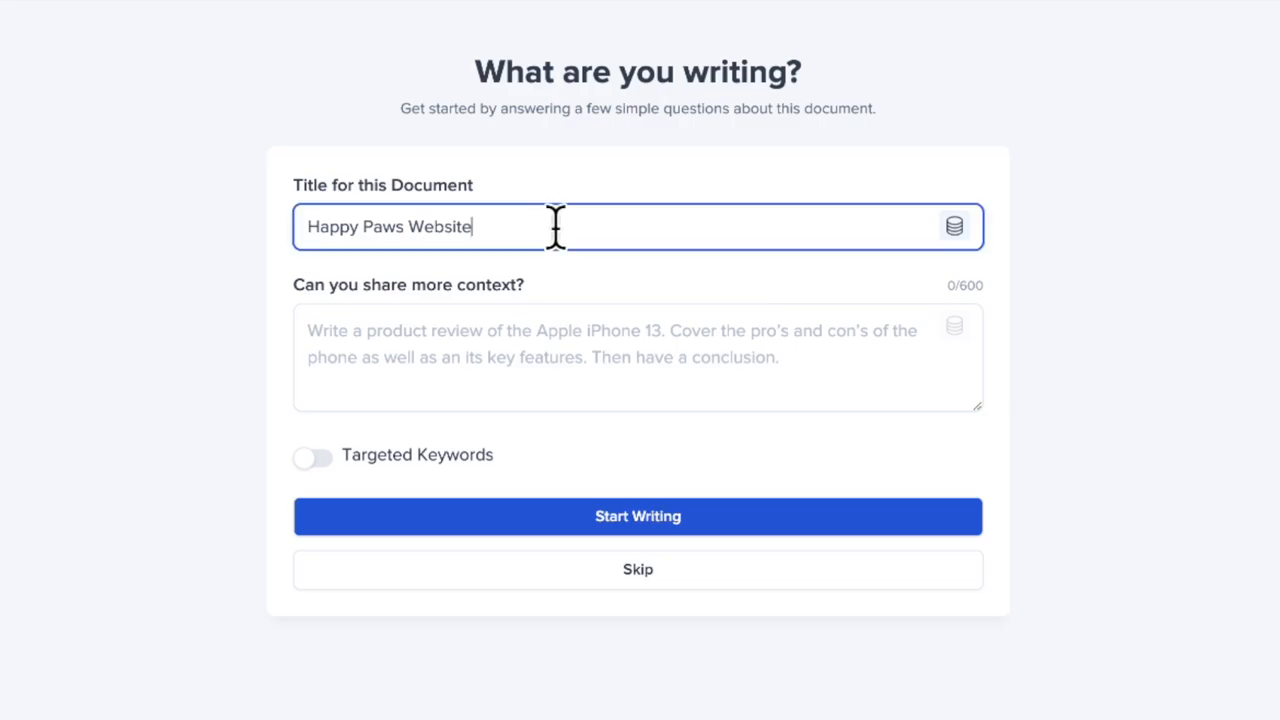
type("YouT")
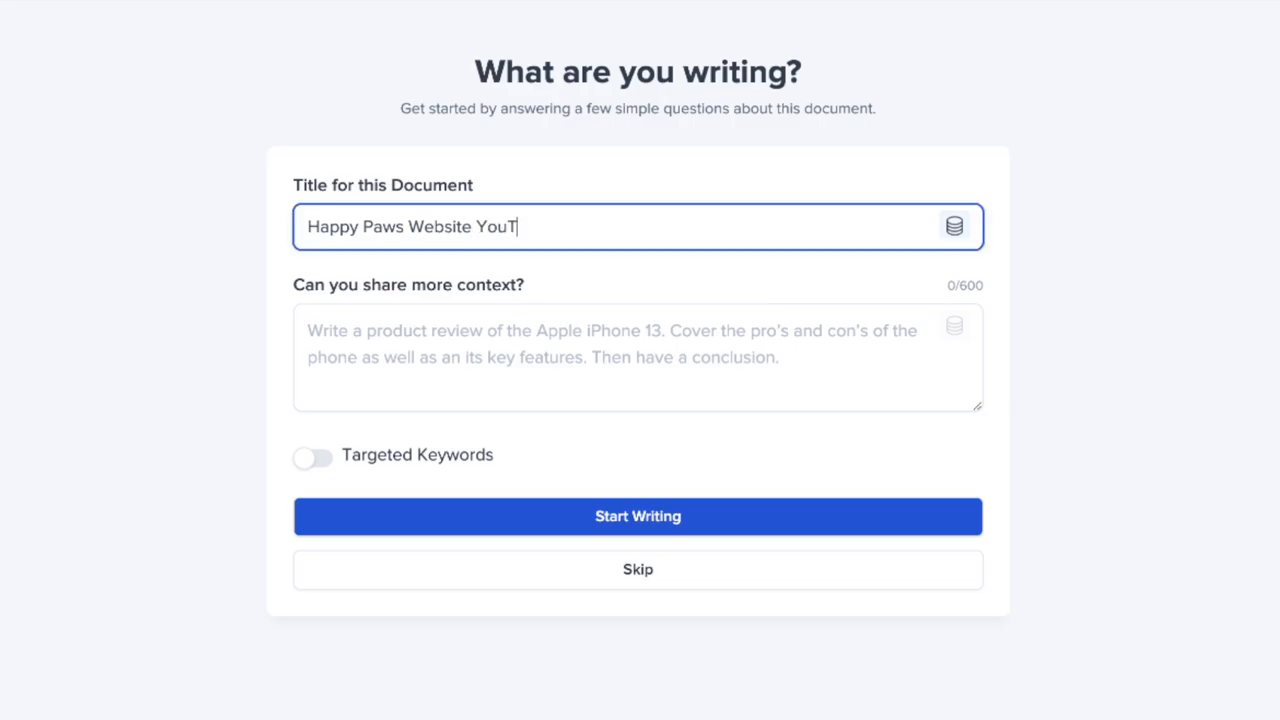
type("ube")
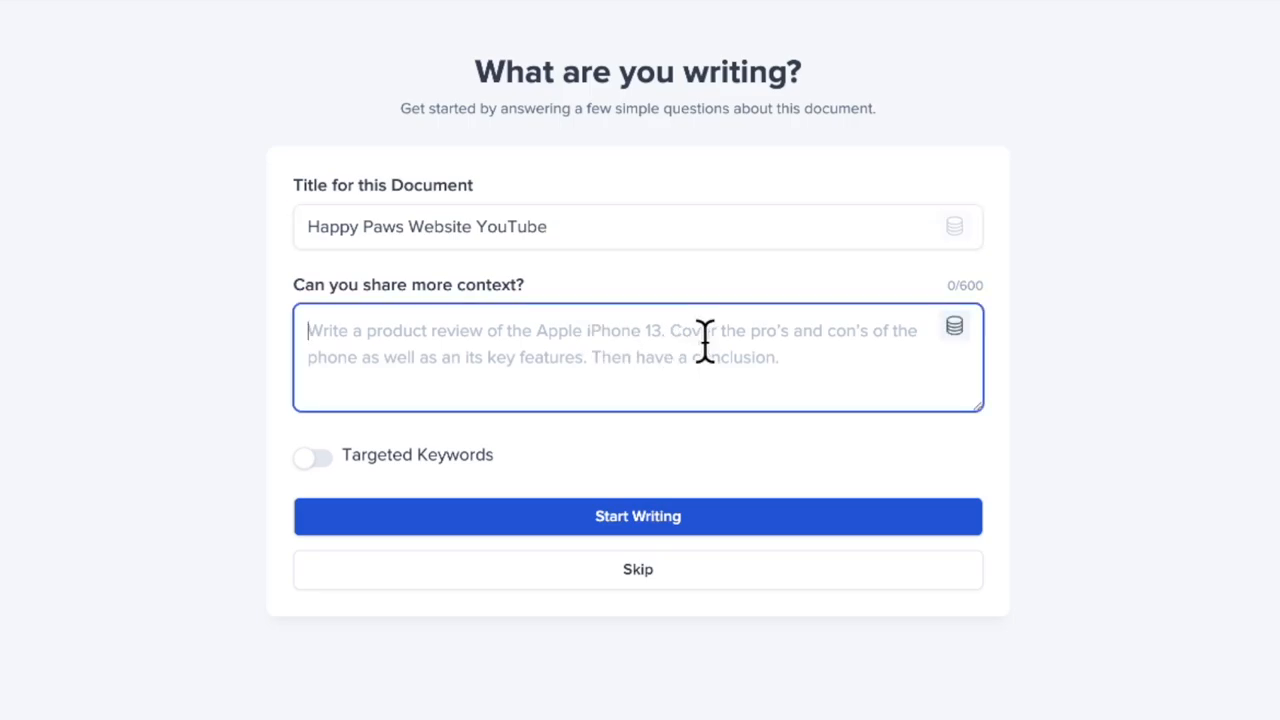
mouse_move(956, 328)
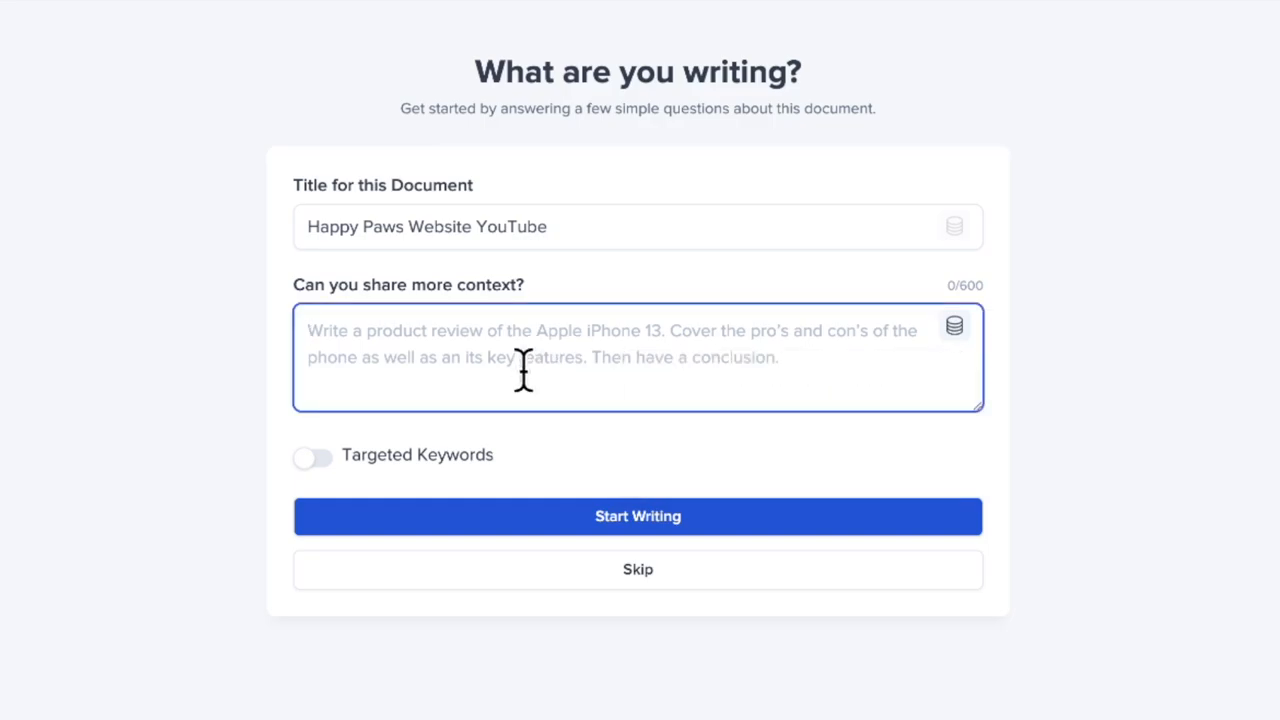
mouse_move(884, 364)
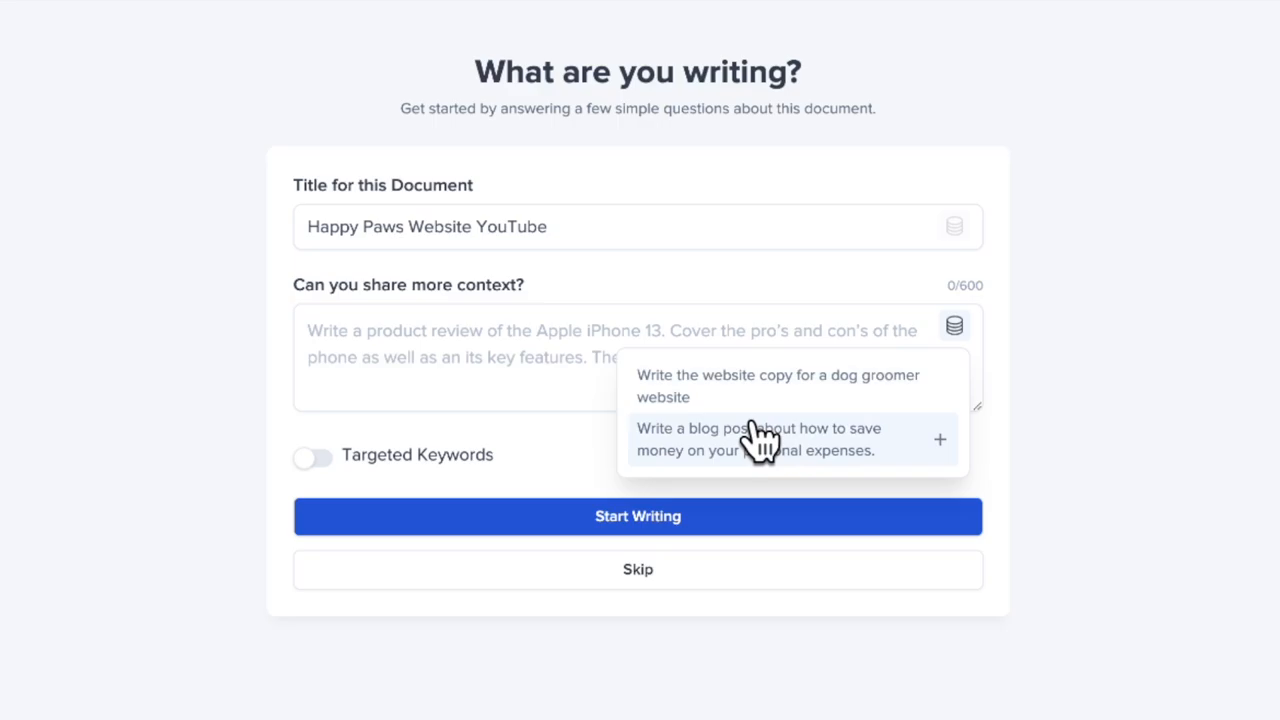
Step: Give the document the context 'Write the website copy for a dog groomer website', leaving Targeted Keywords off
left_click(772, 386)
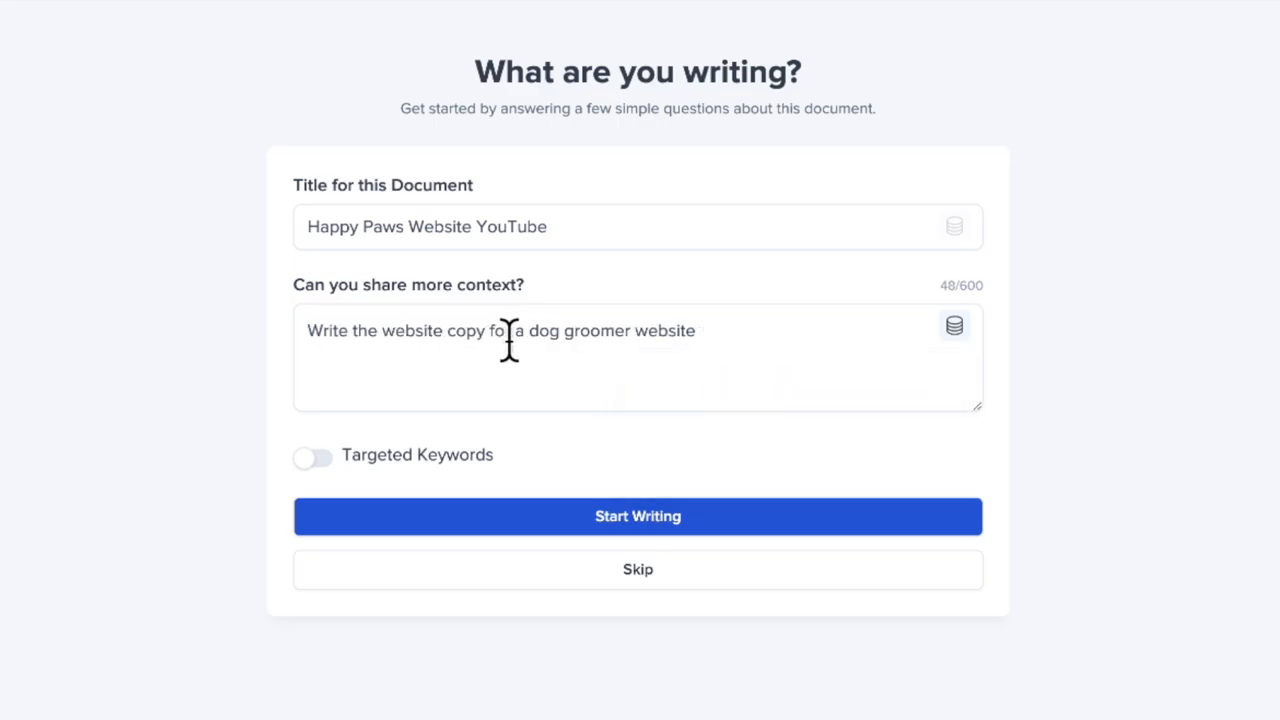
mouse_move(364, 490)
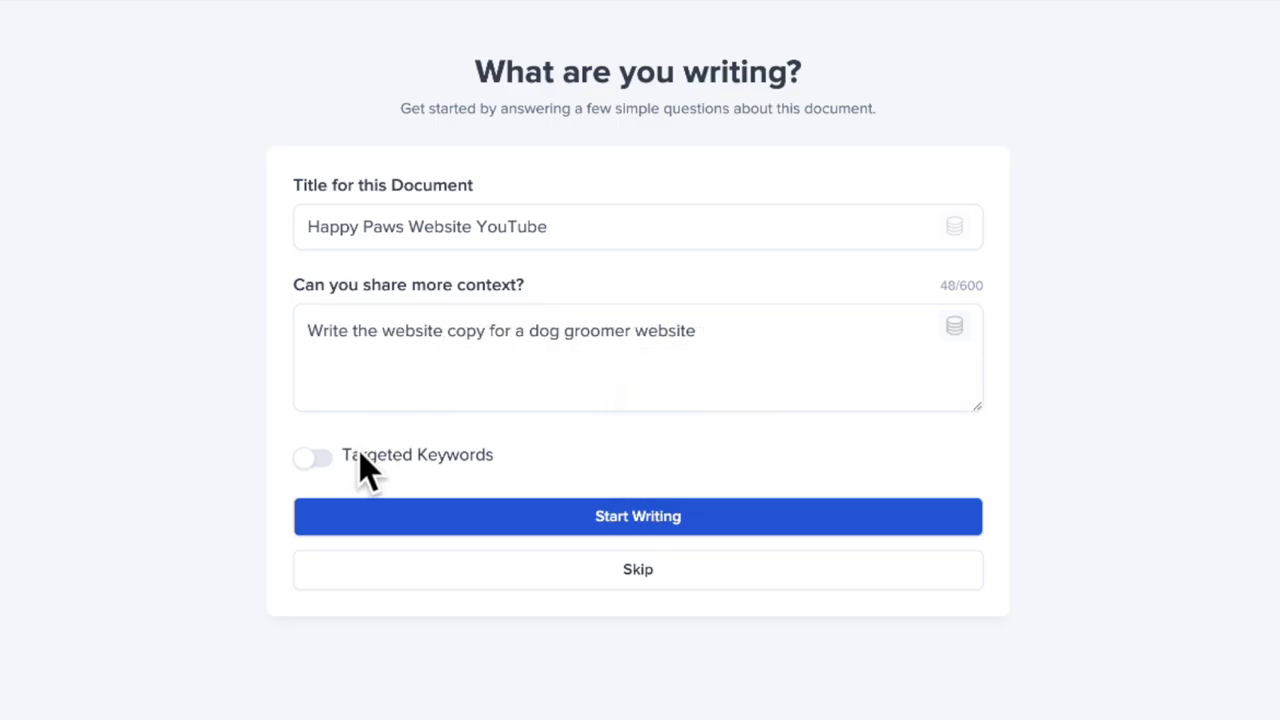
left_click(312, 456)
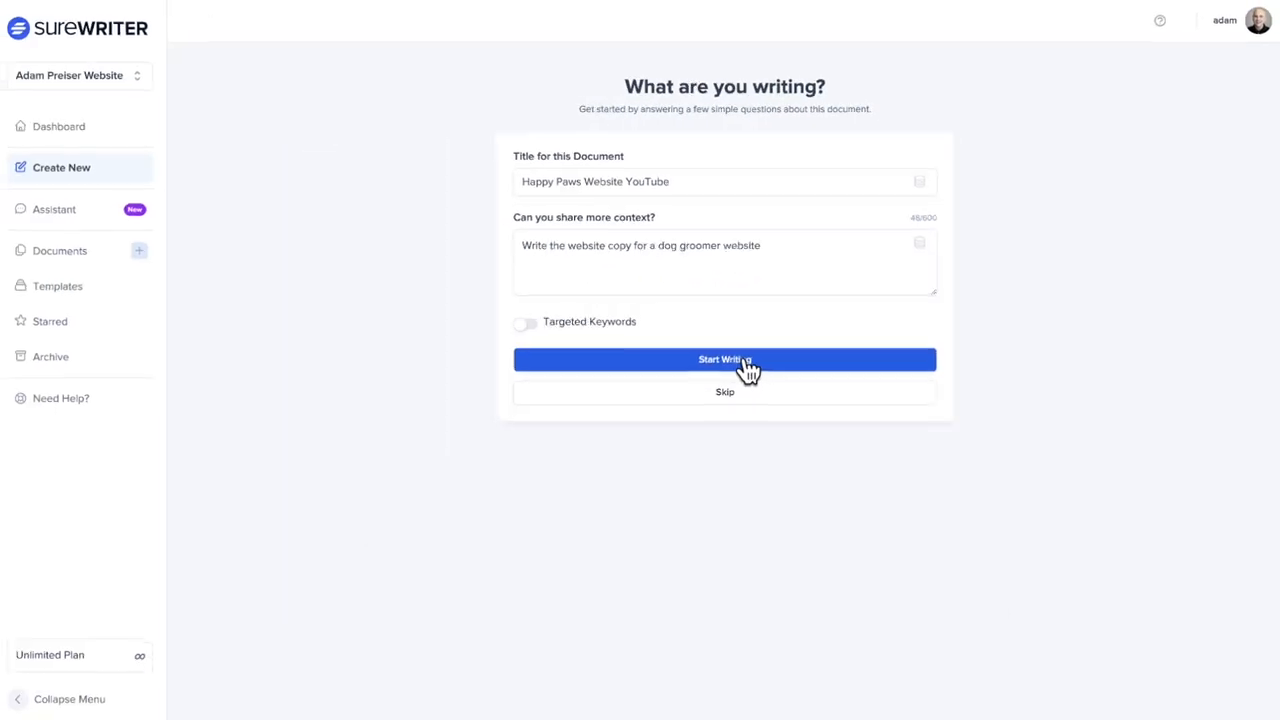
Step: Create the document and replace its Expert tone with 'Elon Musk fron Tesla'
left_click(724, 360)
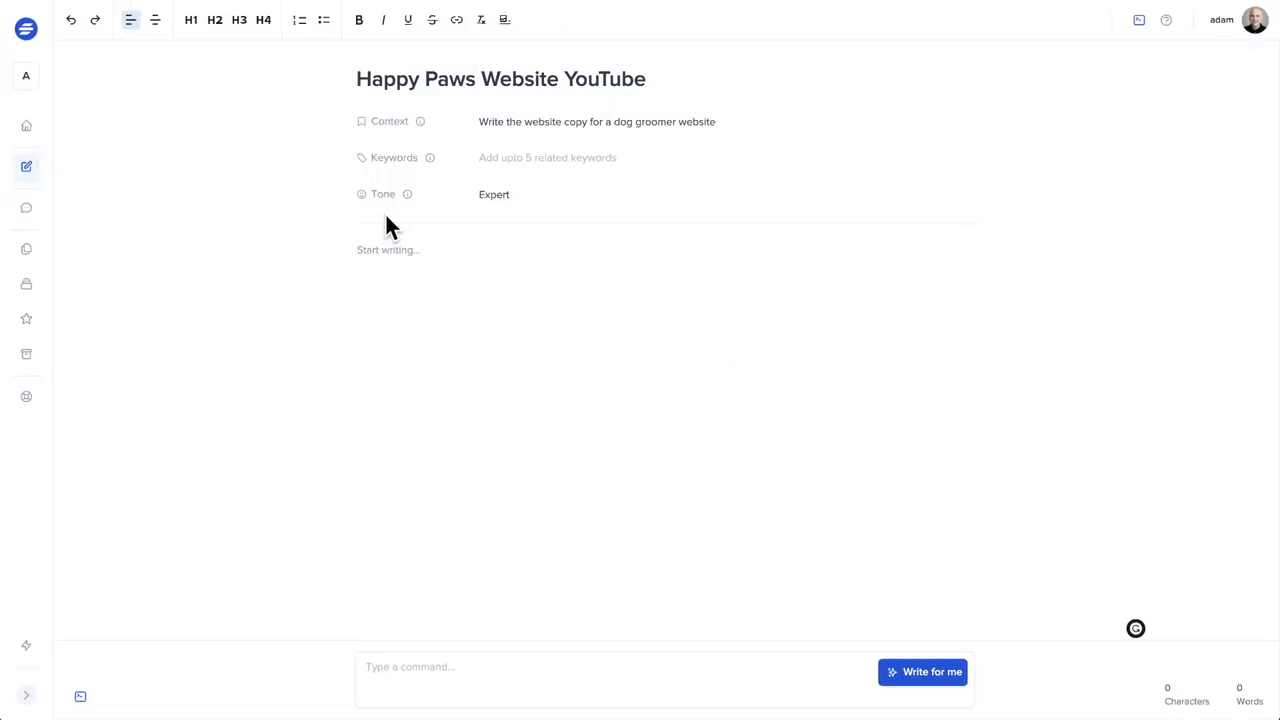
left_click(494, 194)
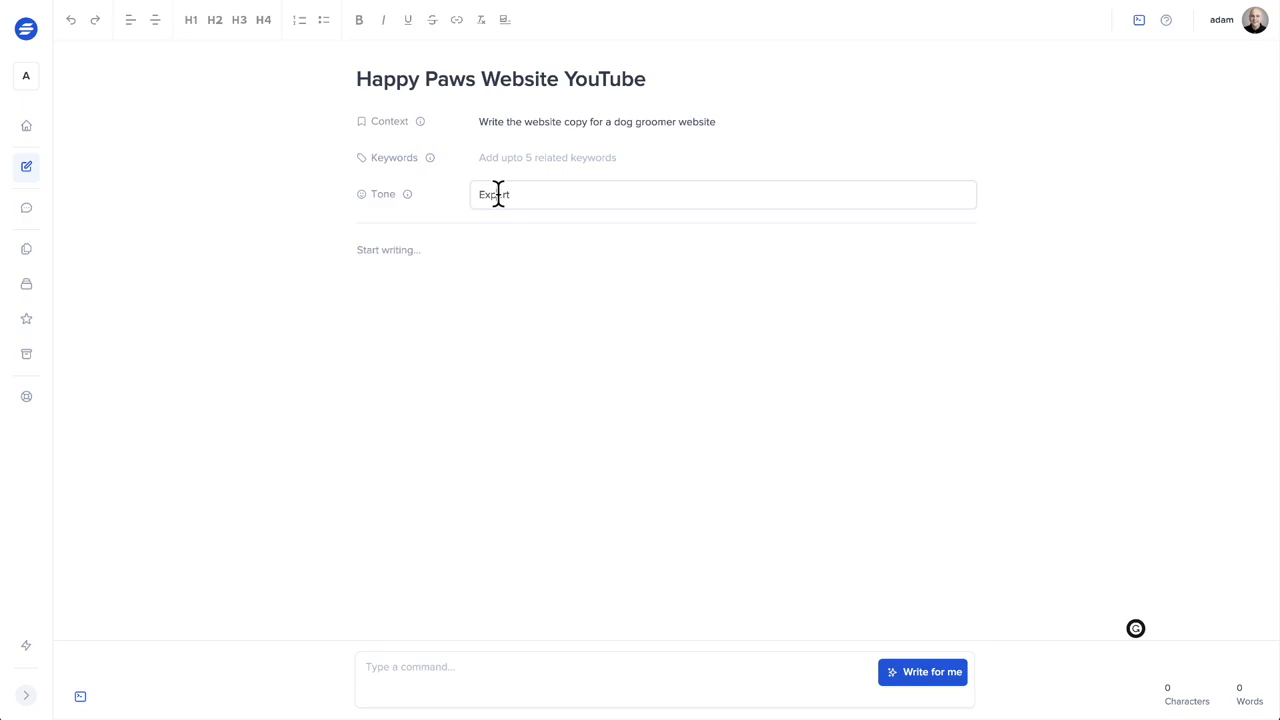
double_click(492, 194)
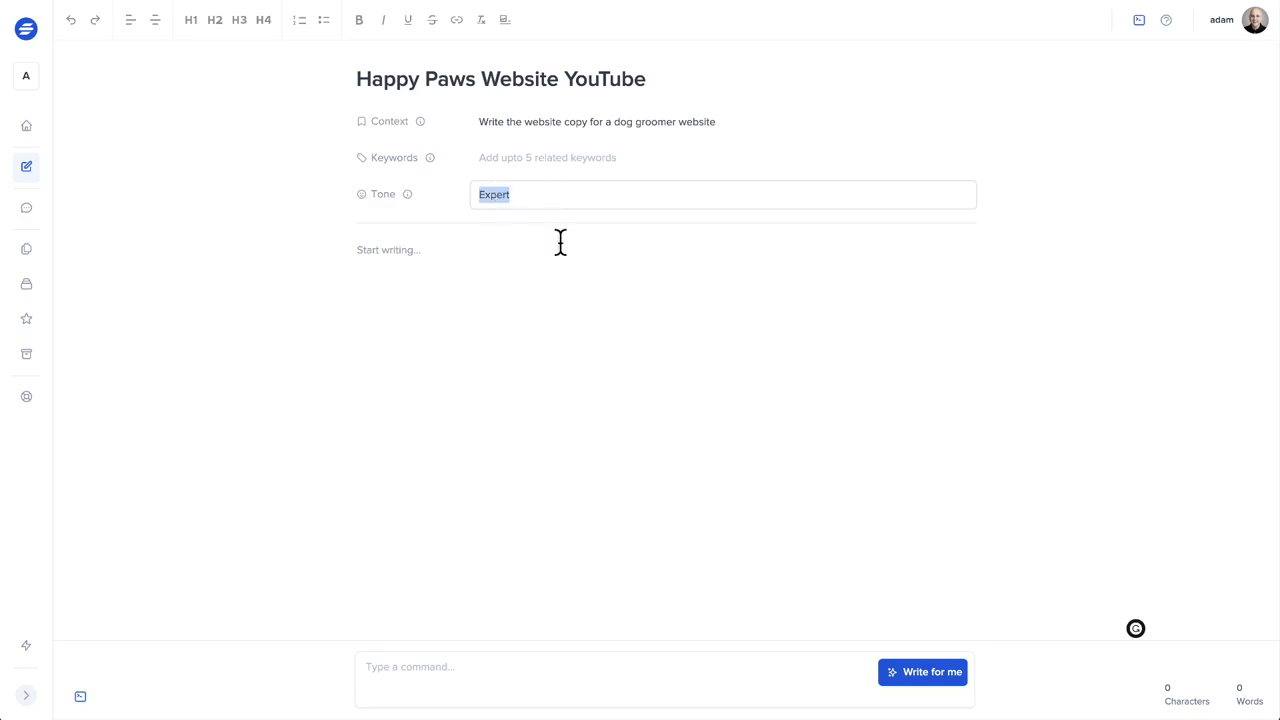
type("Elon Musk fron Tesla")
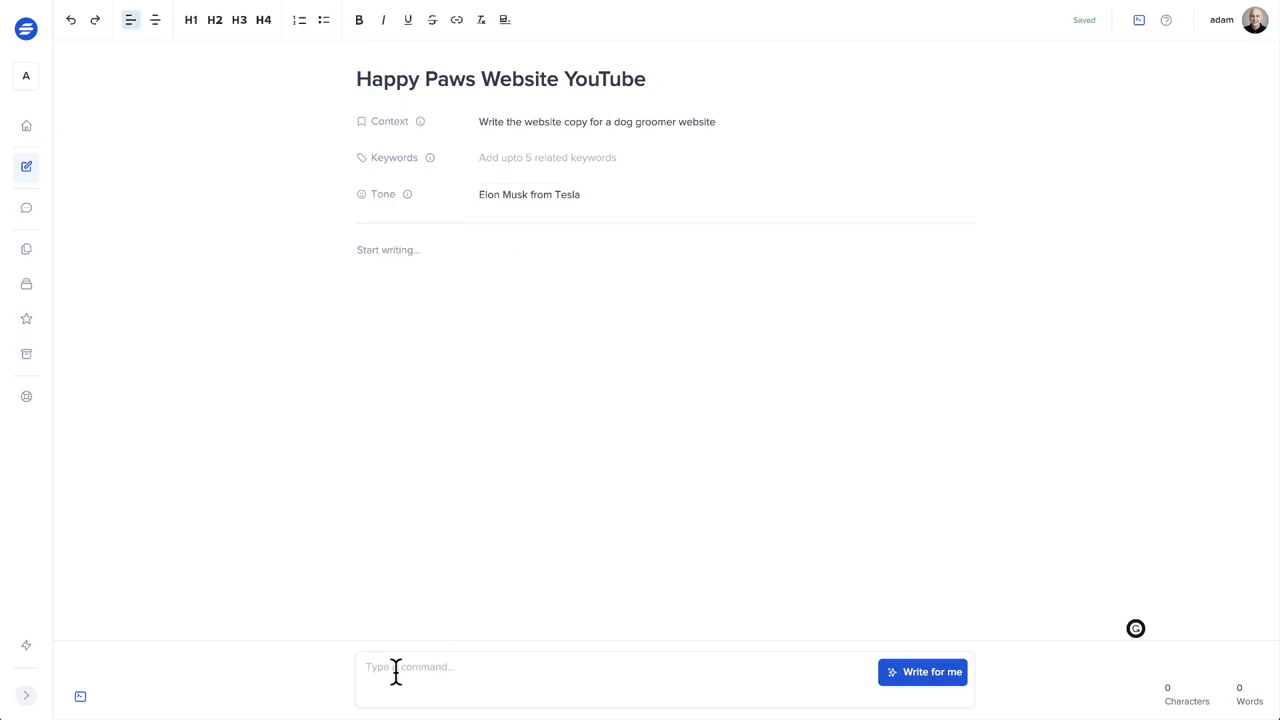
Step: Use Command Mode with a custom prompt requesting content for each website section and generate the copy
left_click(80, 696)
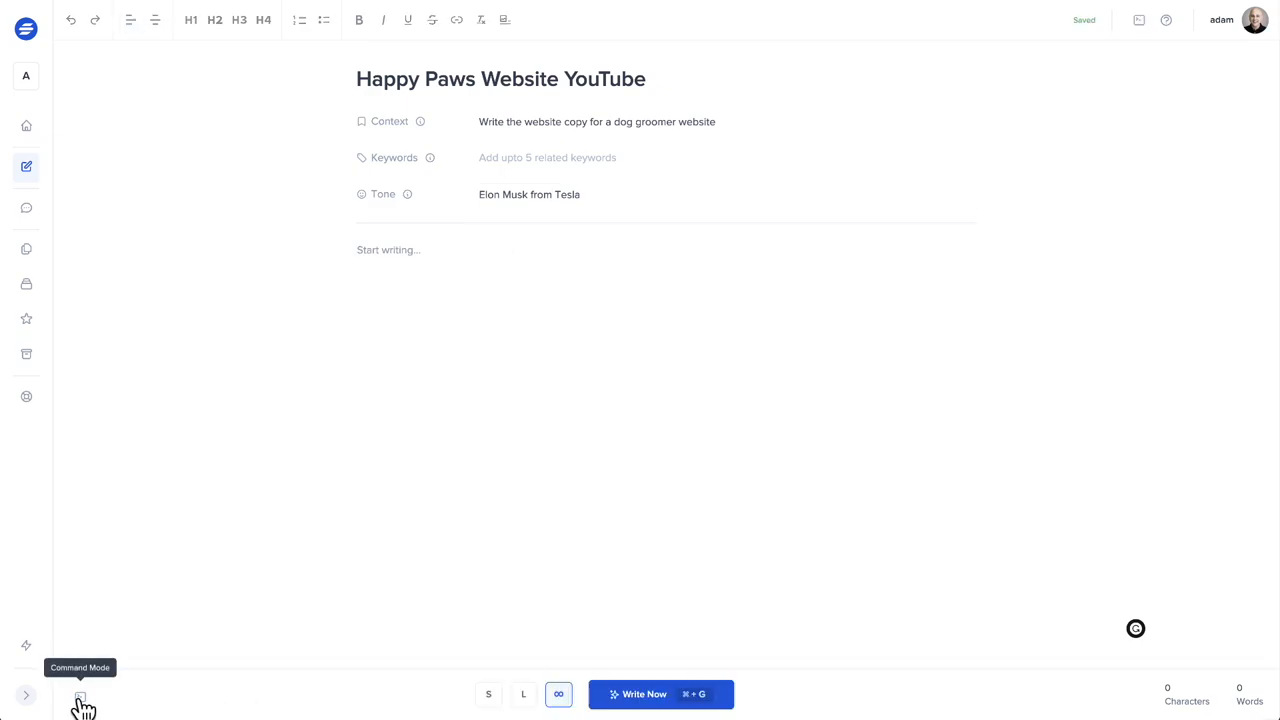
left_click(80, 700)
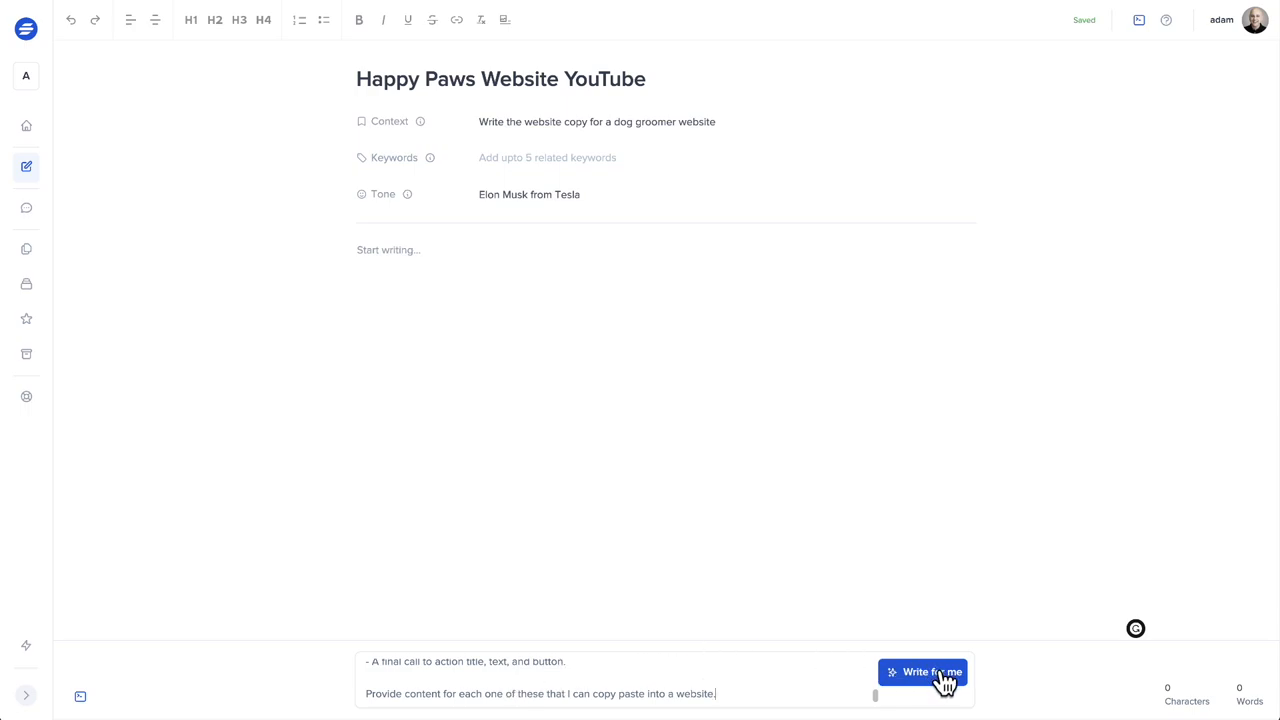
left_click(930, 672)
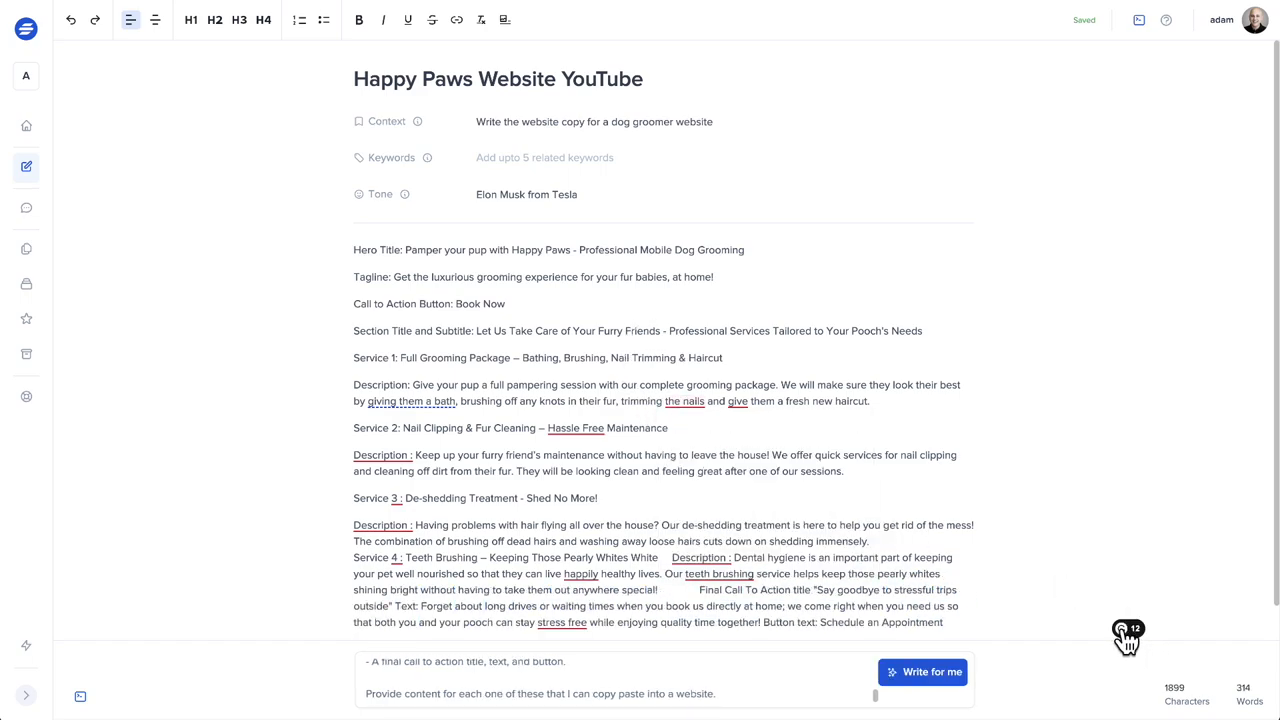
Step: Tidy line breaks in the generated grooming copy and select the Hero Title label for bolding
left_click(1128, 630)
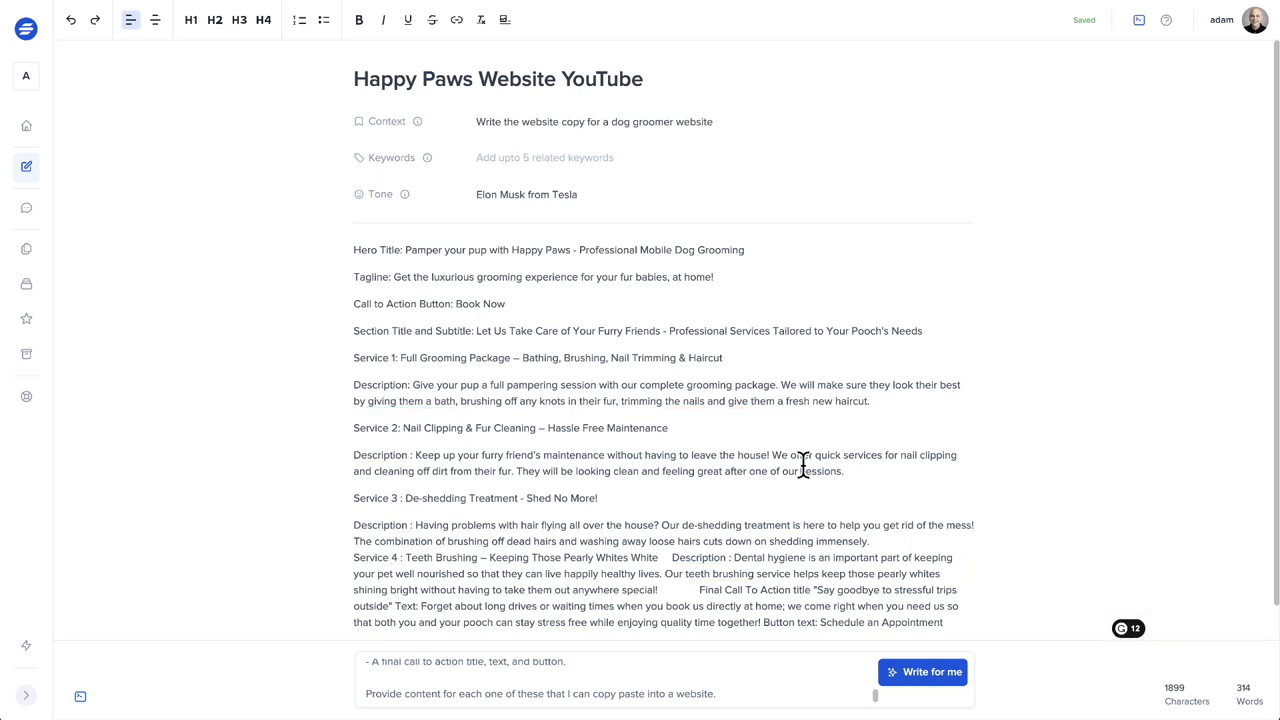
mouse_move(534, 560)
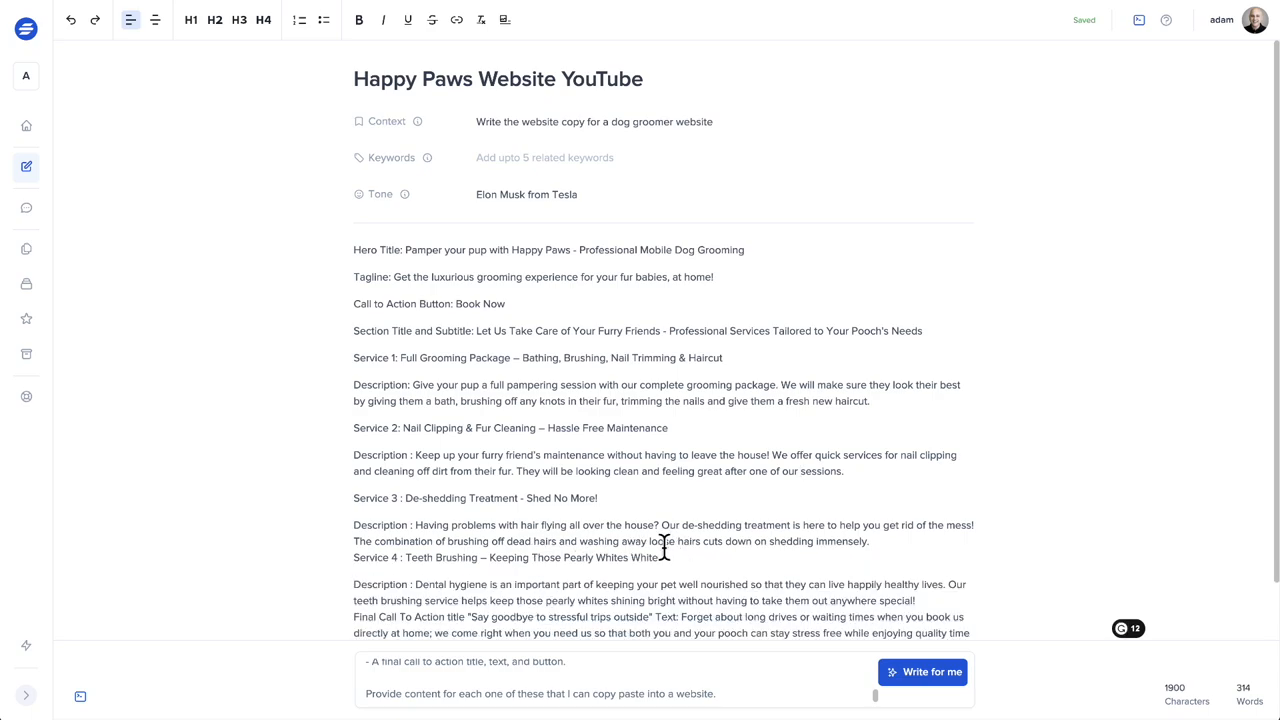
mouse_move(598, 470)
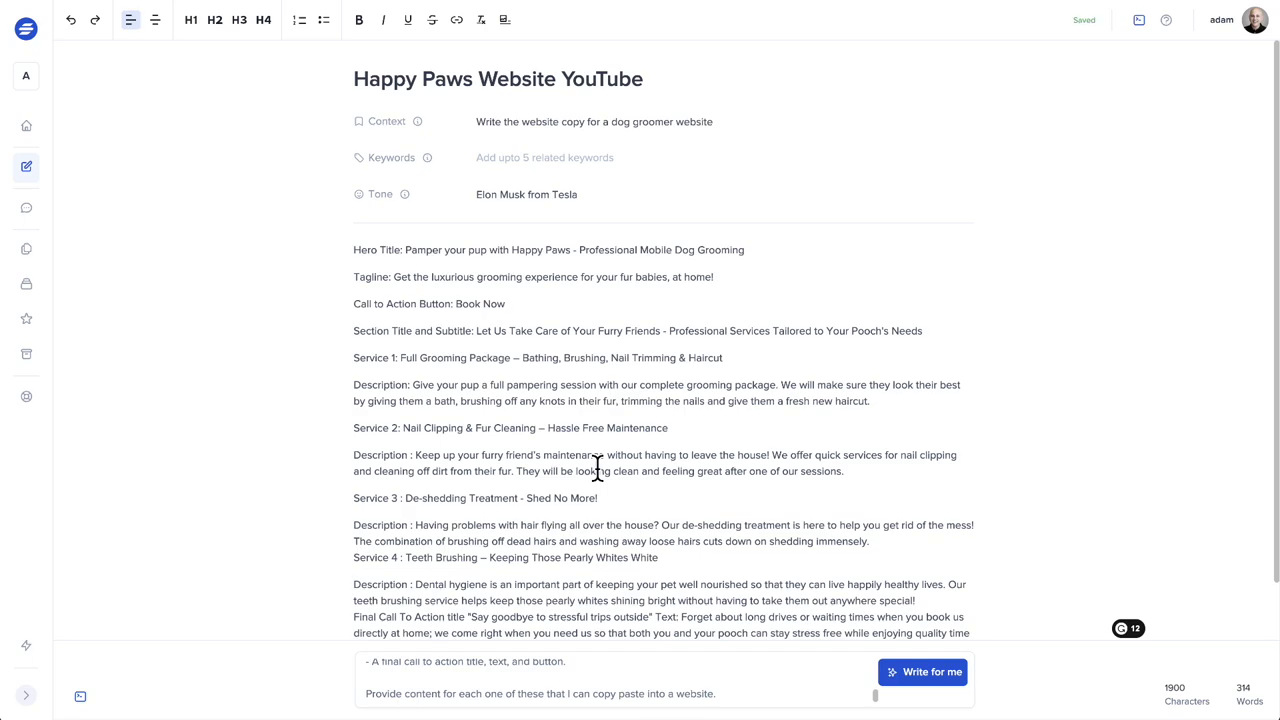
mouse_move(408, 254)
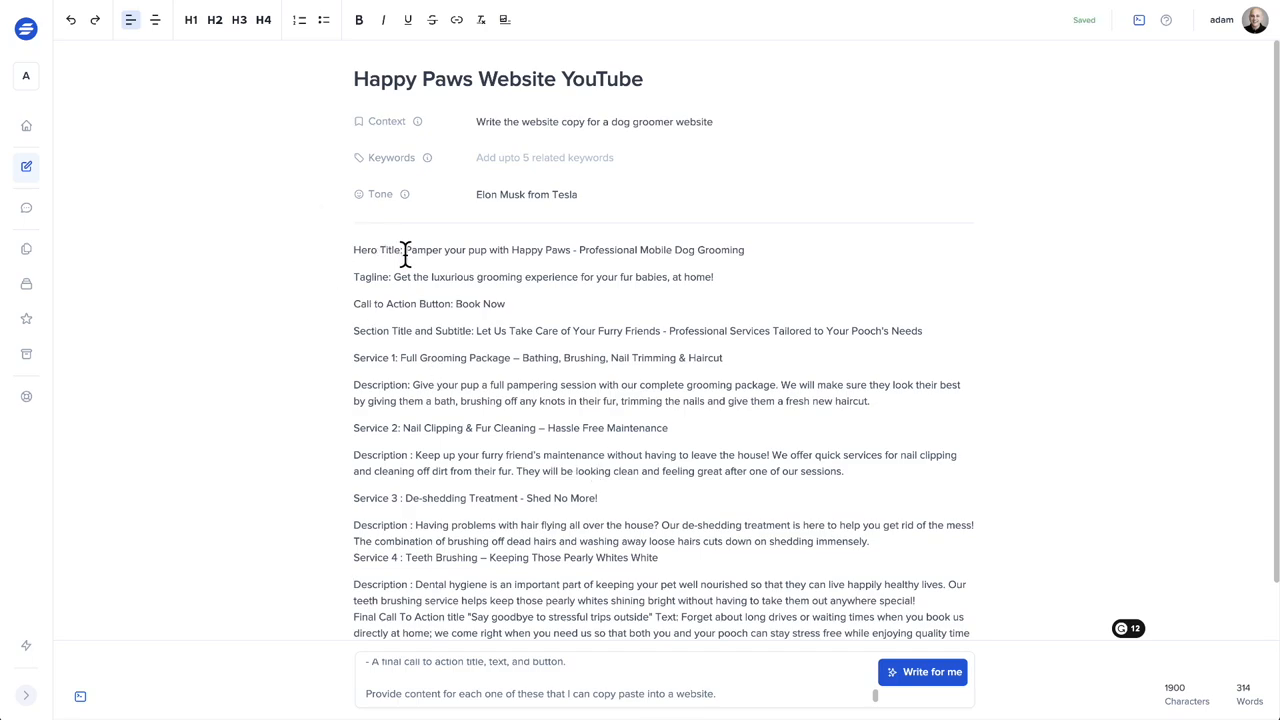
double_click(372, 248)
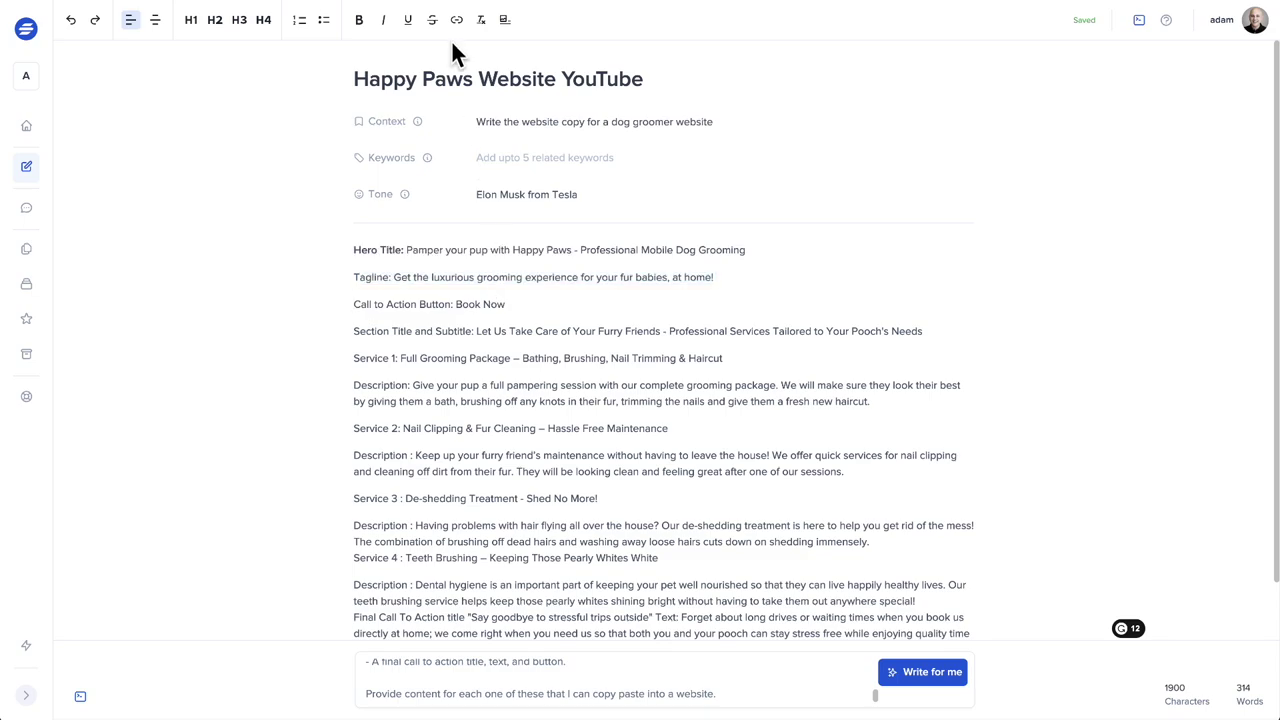
mouse_move(318, 344)
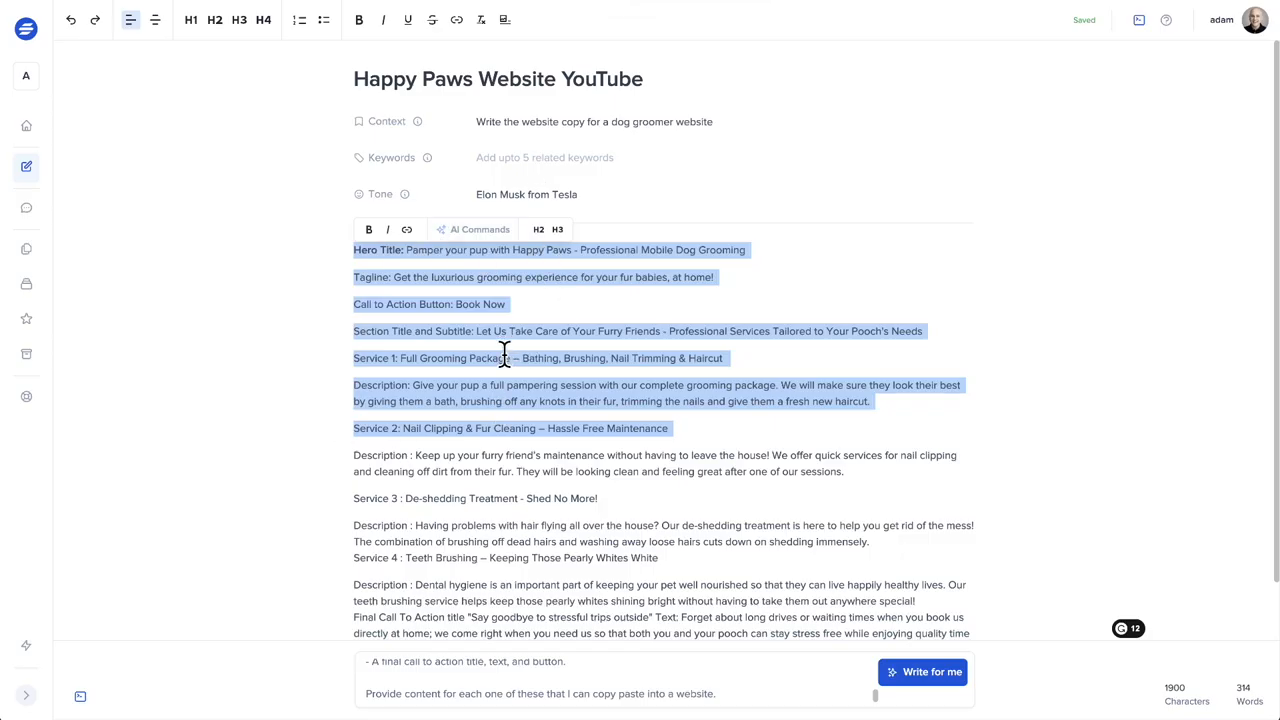
mouse_move(26, 208)
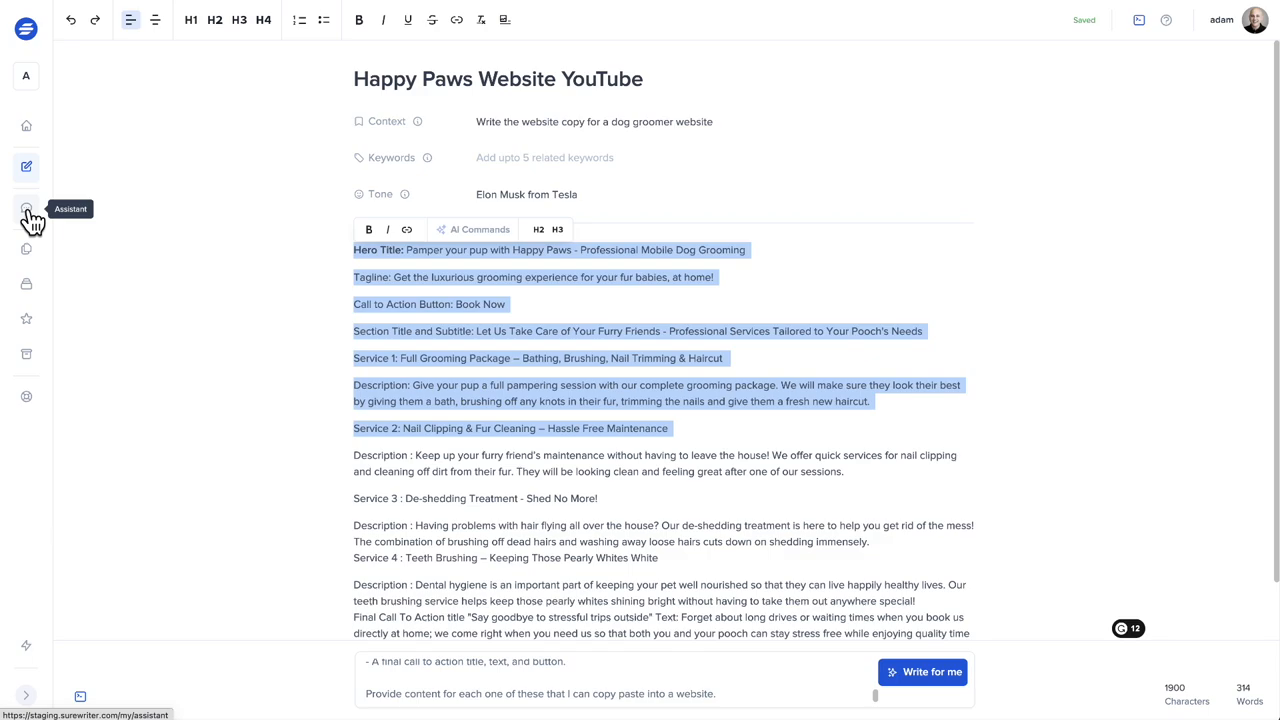
Step: Switch from the document to the AI Assistant chat page with an empty thread
left_click(26, 210)
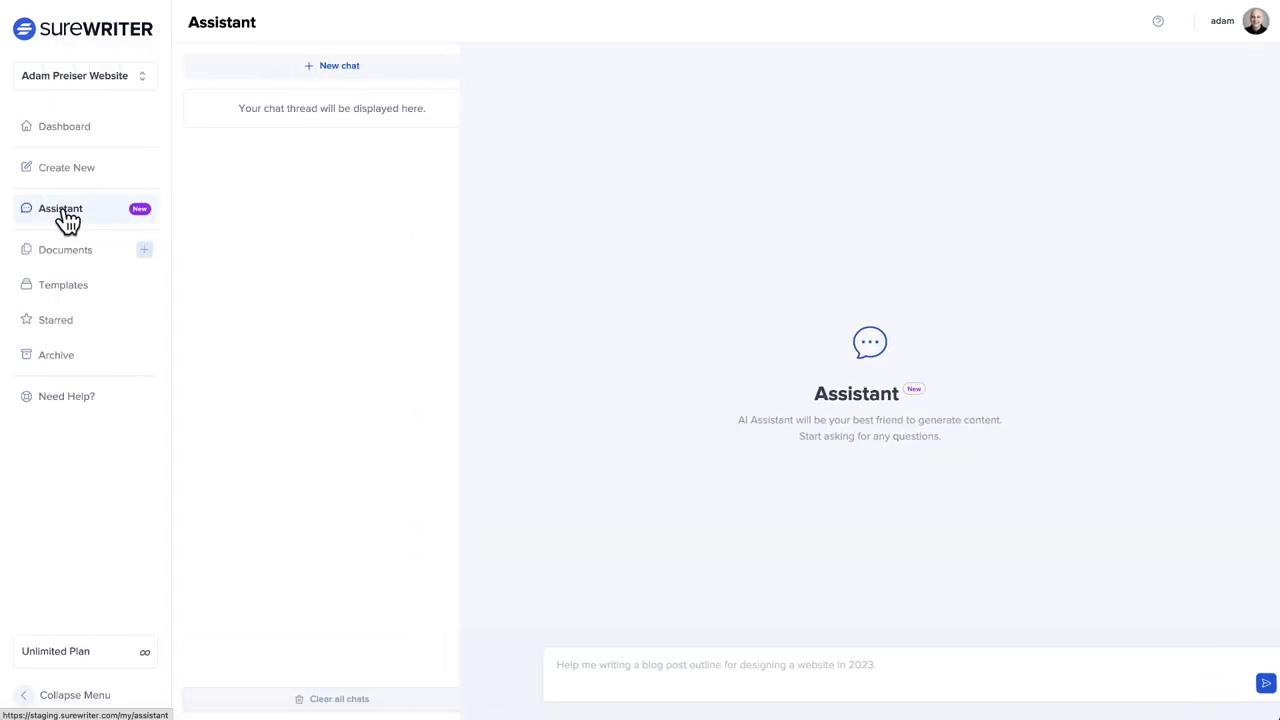
mouse_move(338, 244)
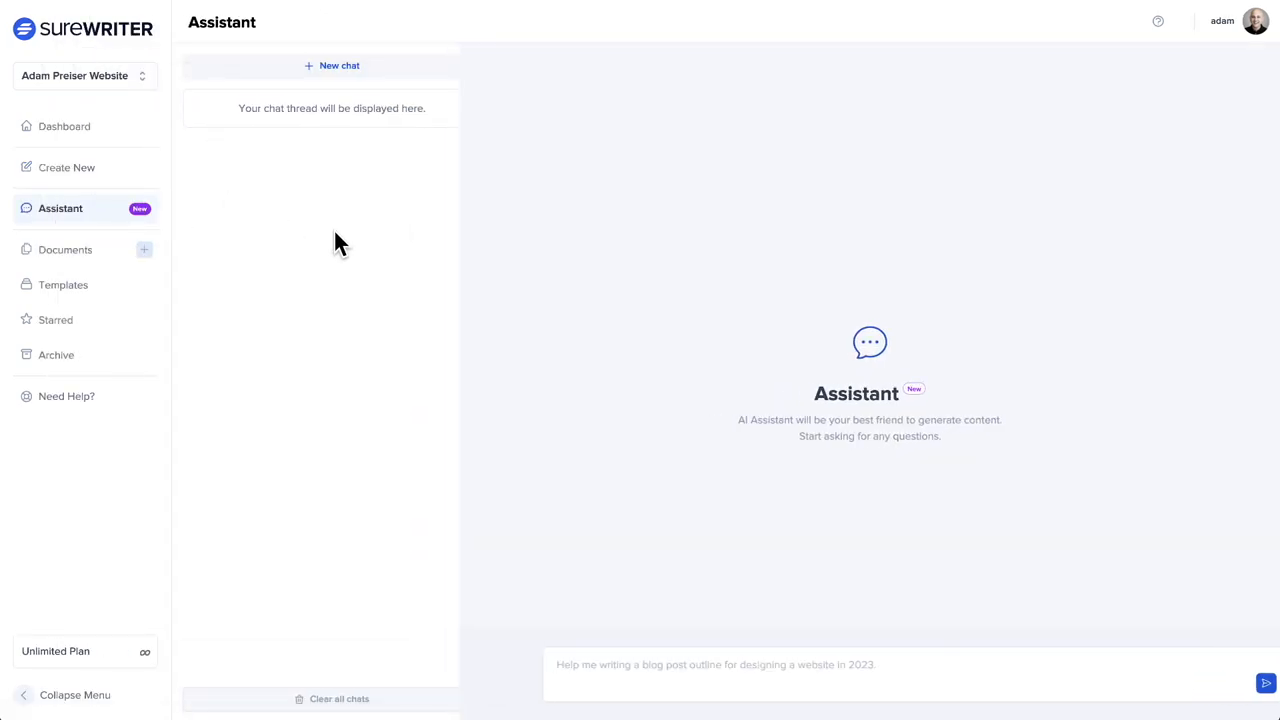
mouse_move(596, 680)
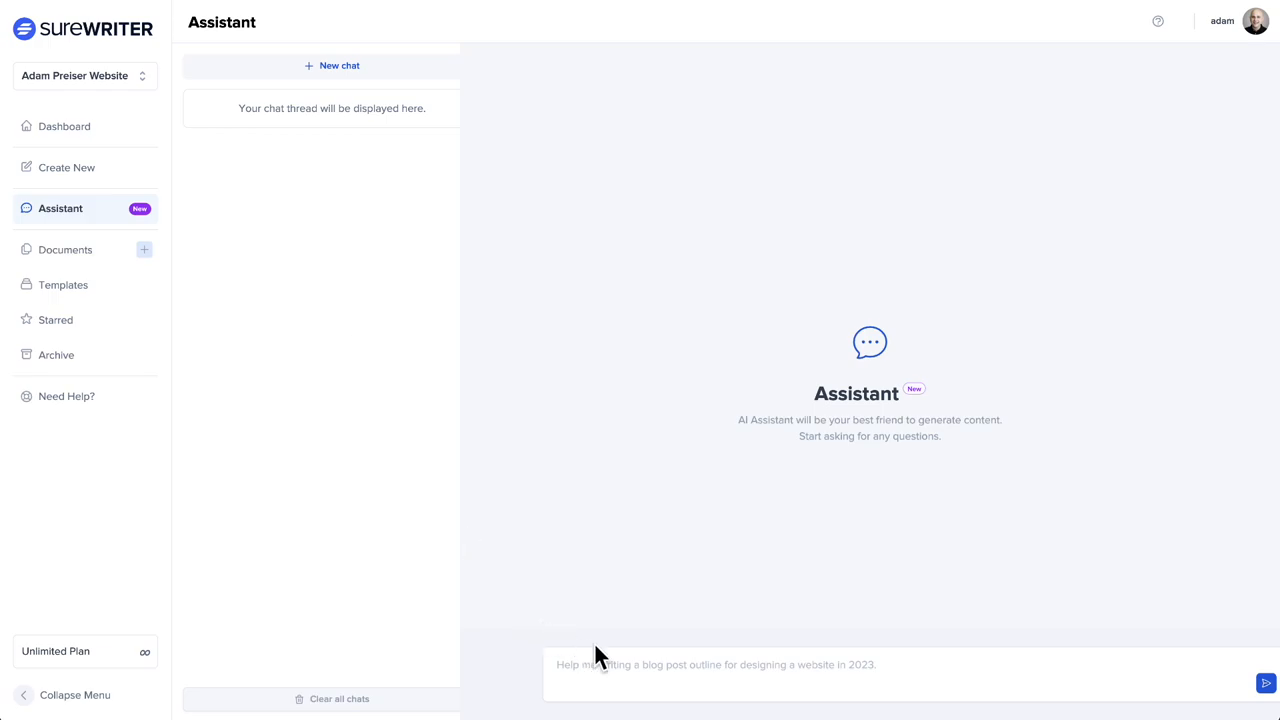